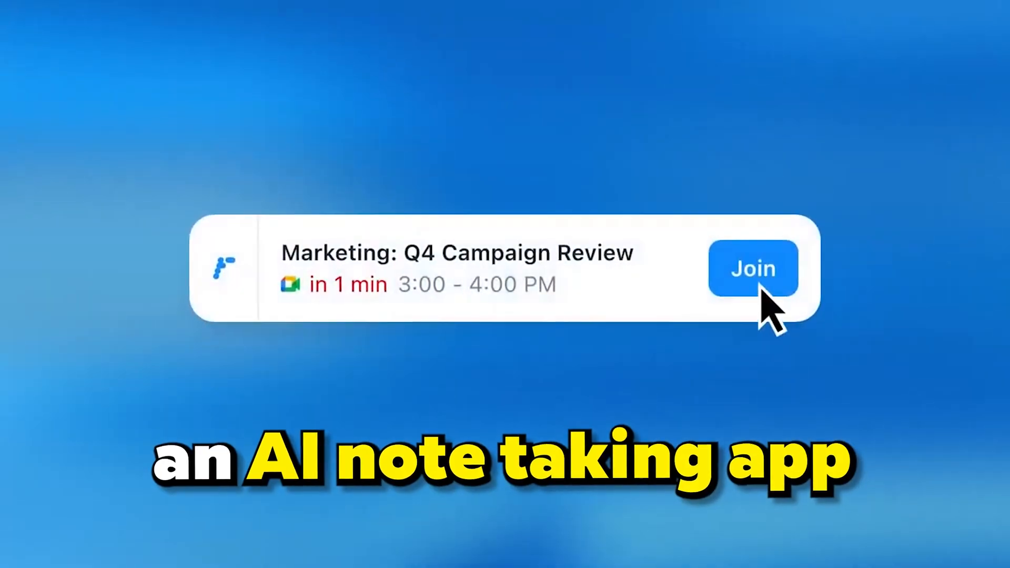
Join the Marketing: Q4 Campaign Review meeting from its reminder, then leave the call.
click(752, 268)
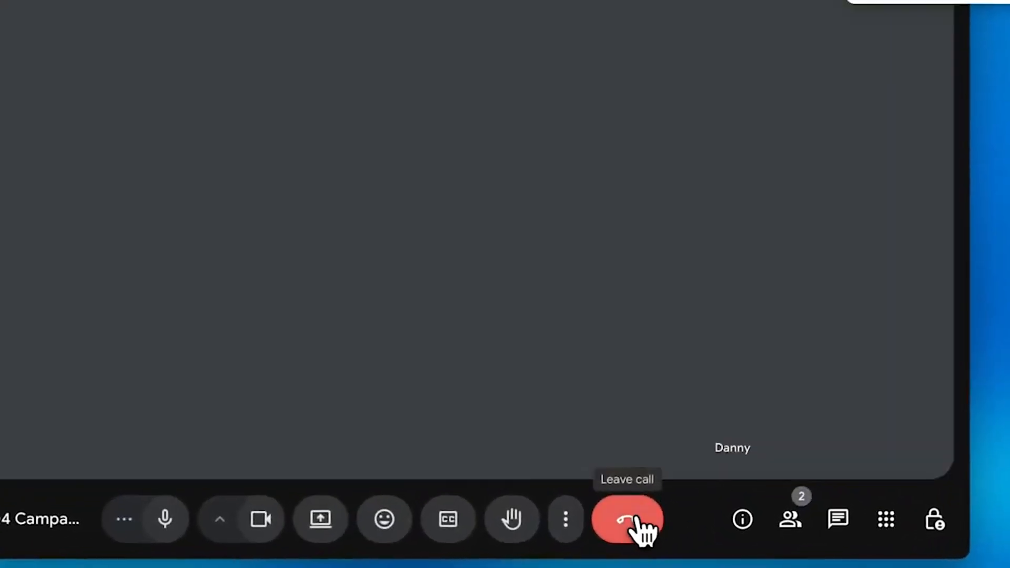
click(625, 518)
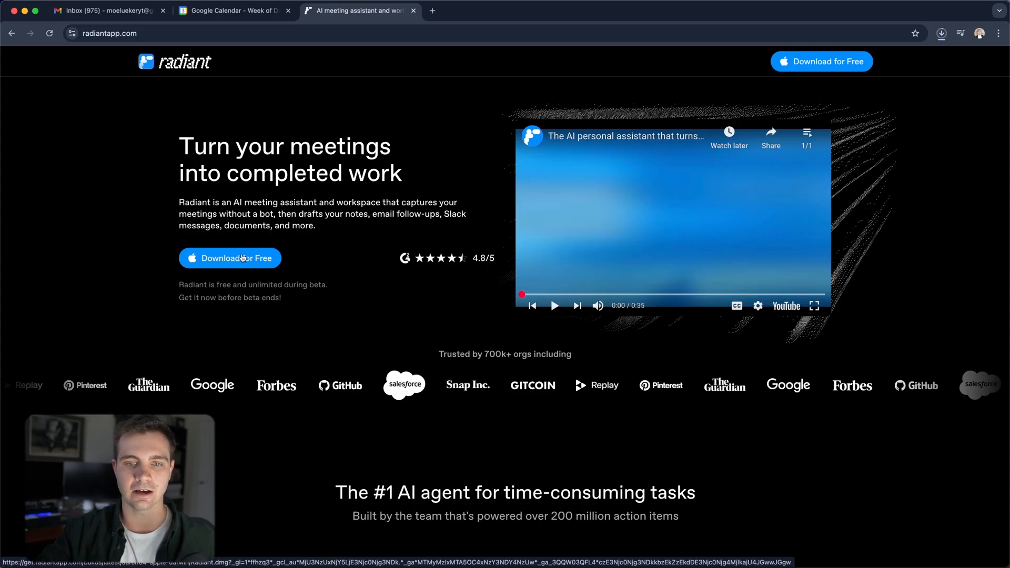
mouse_move(831, 76)
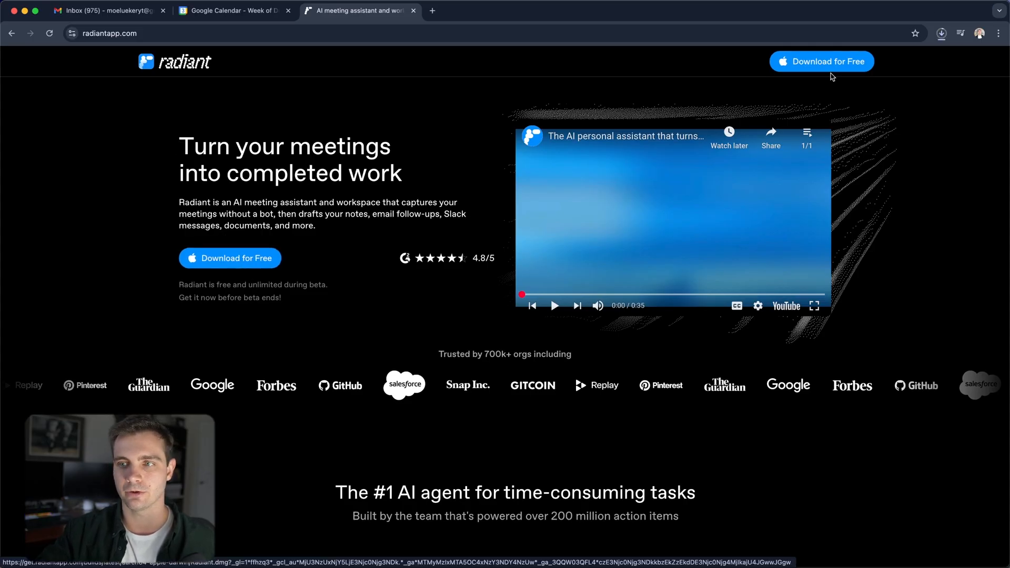
Download Radiant from radiantapp.com and install it into Applications, replacing the older copy.
click(941, 32)
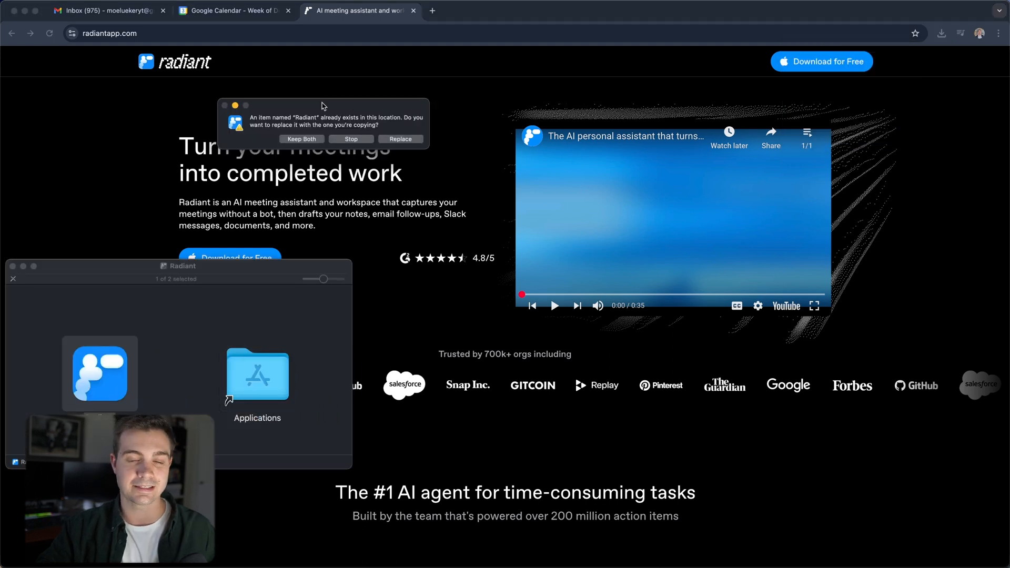
click(399, 139)
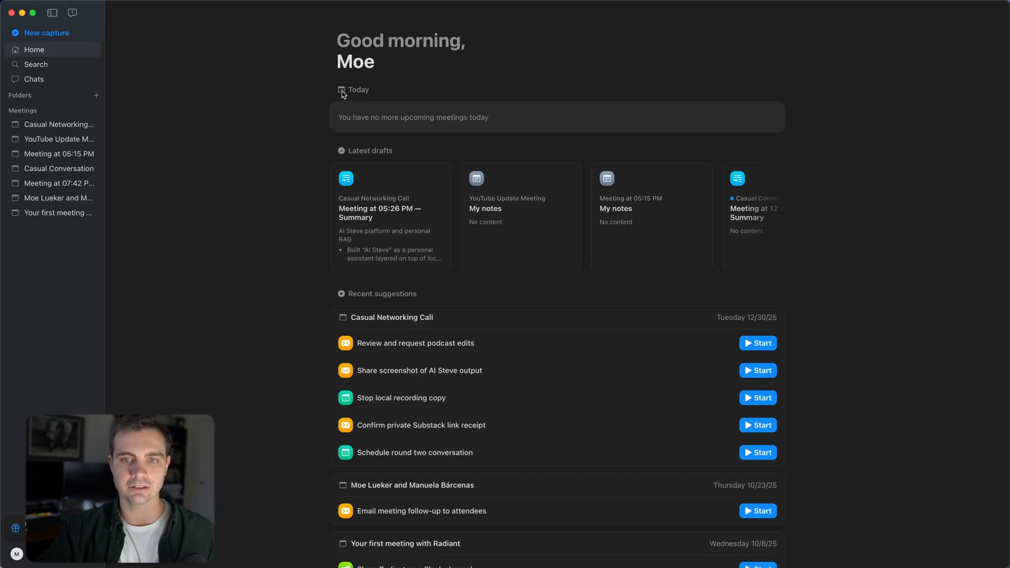
mouse_move(386, 182)
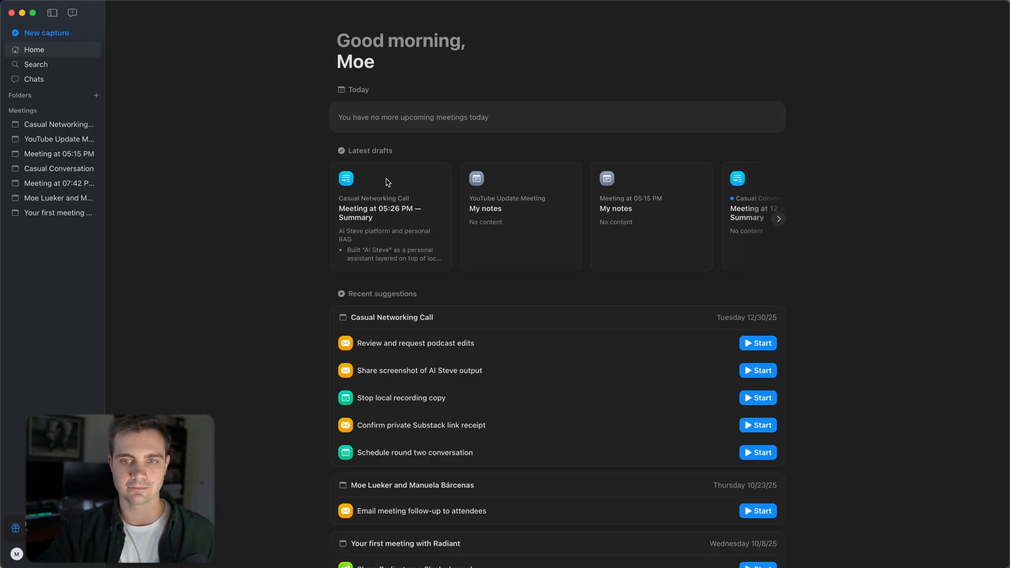
mouse_move(664, 202)
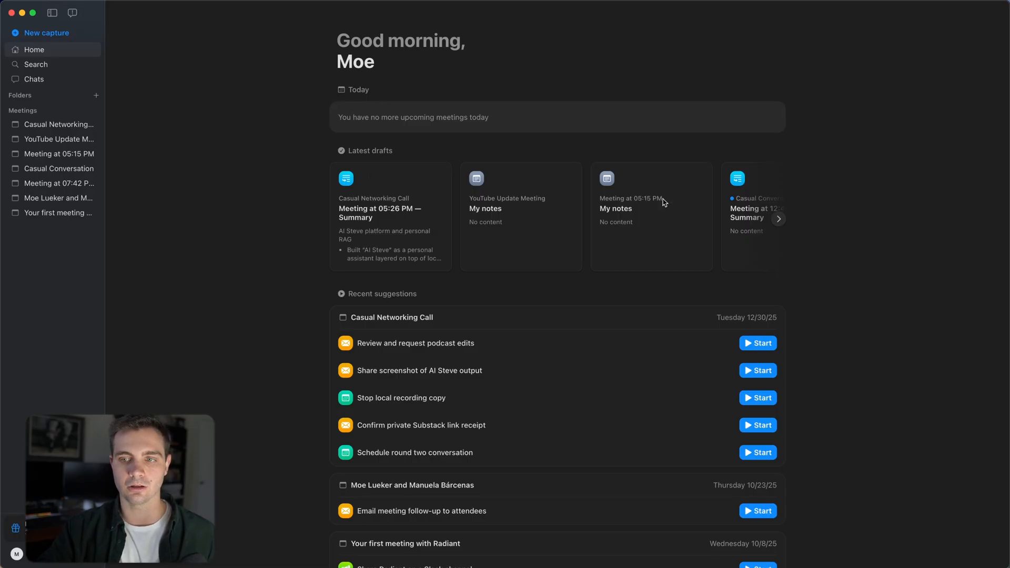
mouse_move(51, 126)
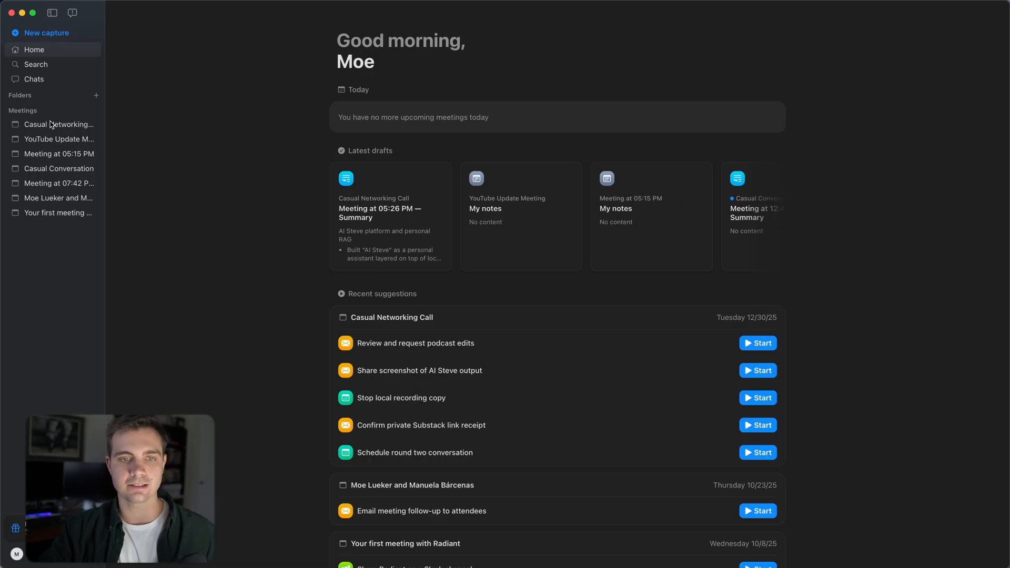
mouse_move(95, 99)
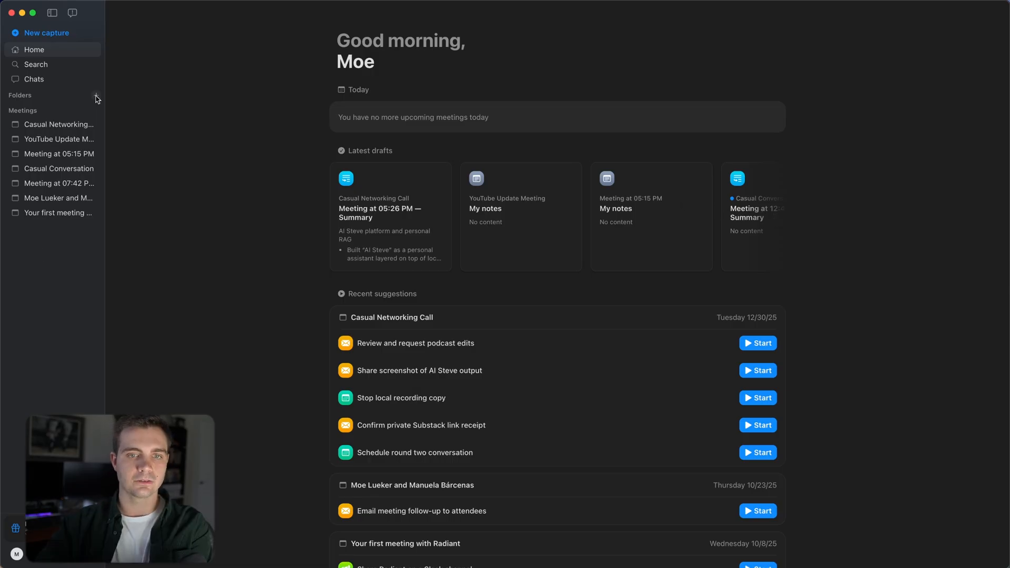
mouse_move(96, 98)
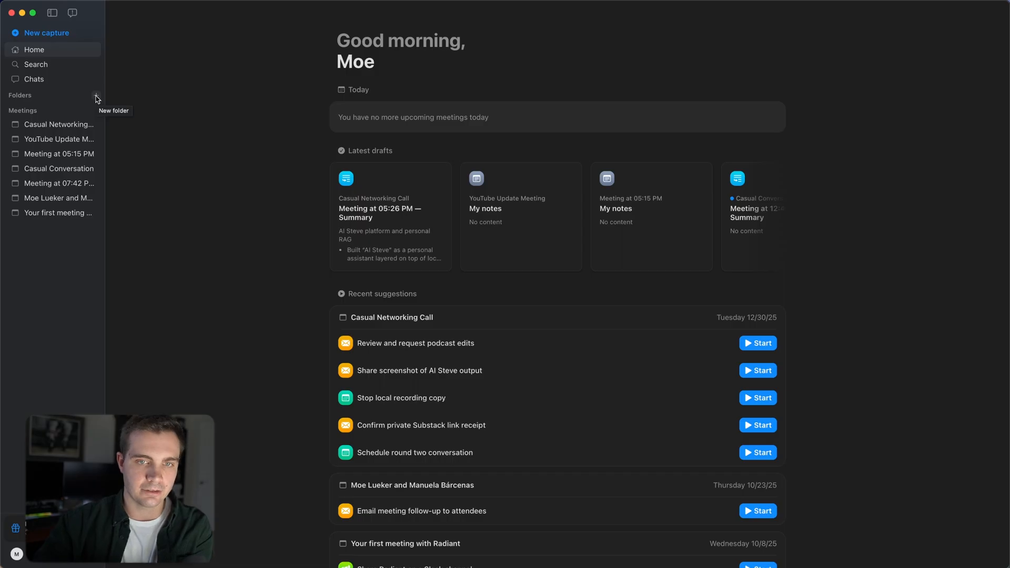
Create new meeting folders named Youtube, Personal and Work.
click(96, 96)
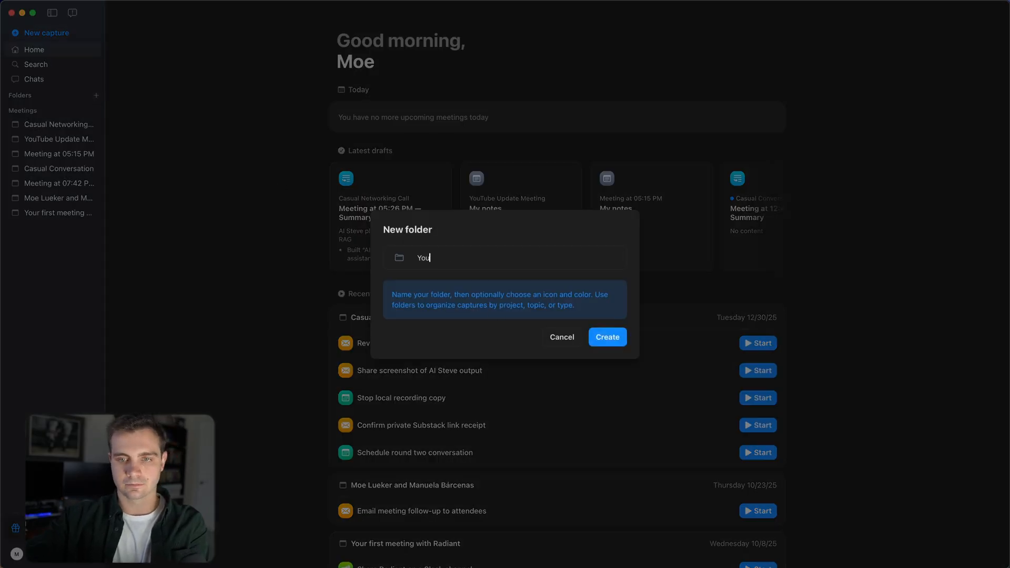
click(606, 337)
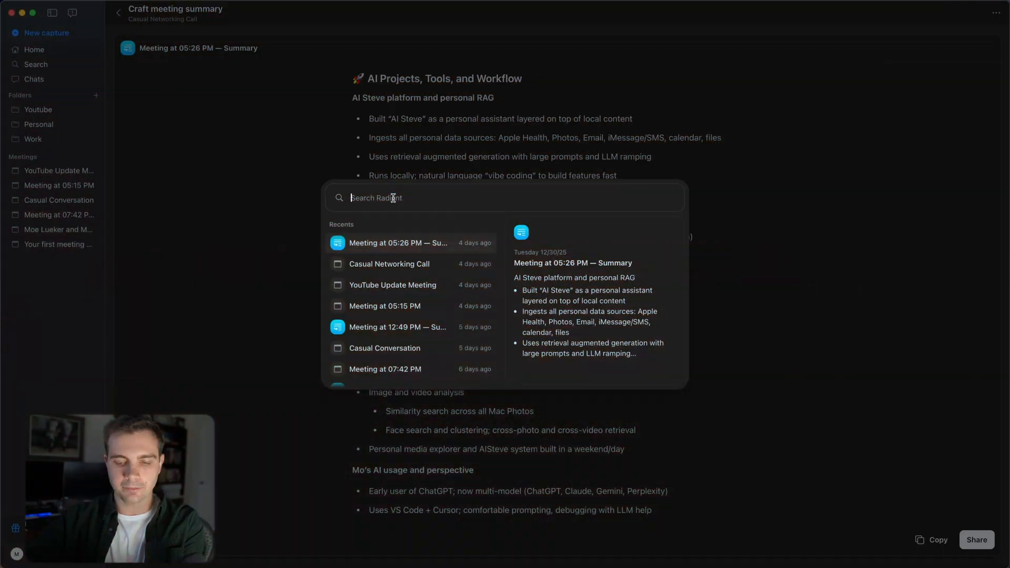
Search 'in what meetings do i talk about AI' and open the Casual Networking Call transcript.
text(in what meetings do i talk about AI)
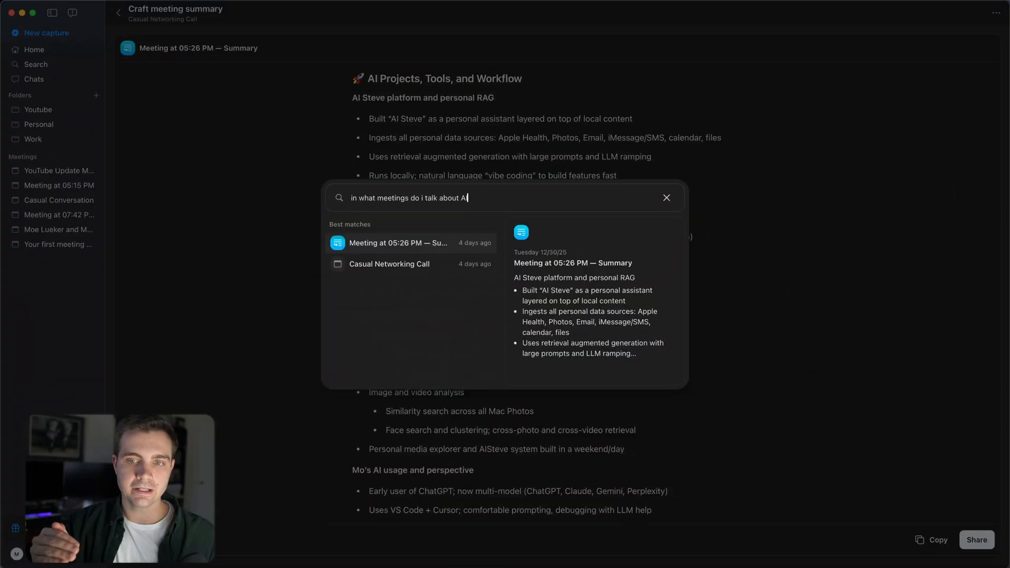
mouse_move(480, 322)
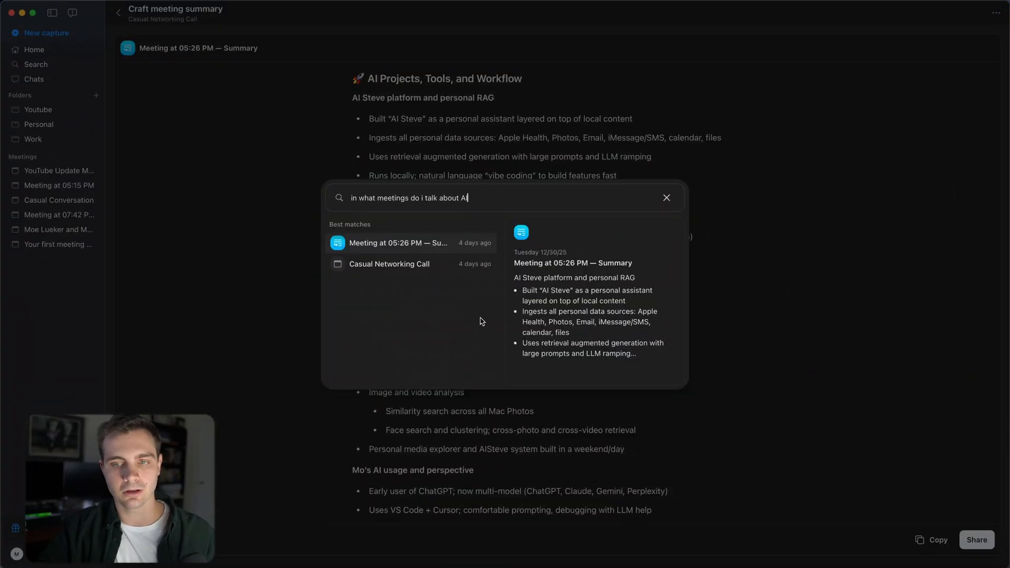
click(390, 264)
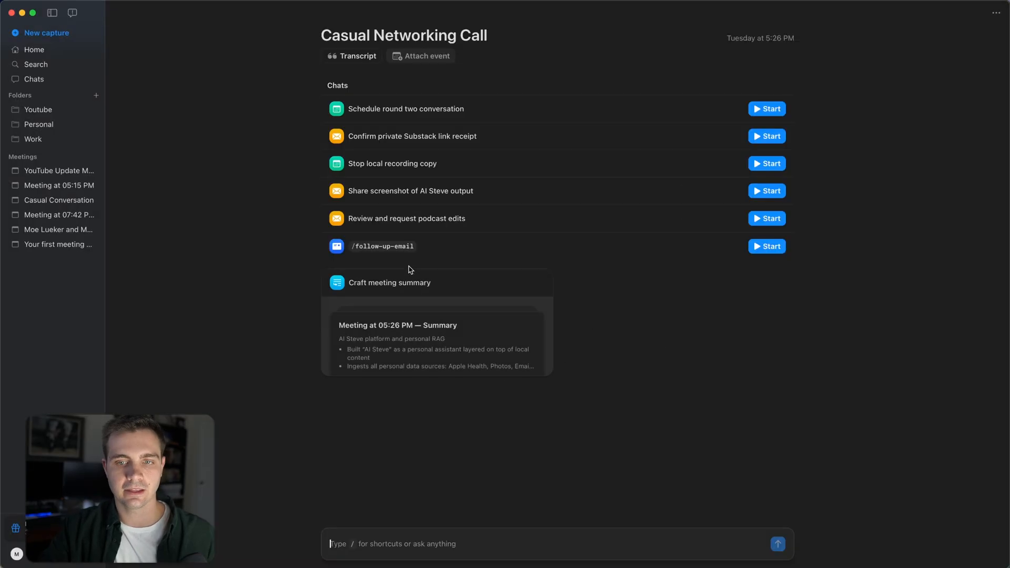
click(355, 56)
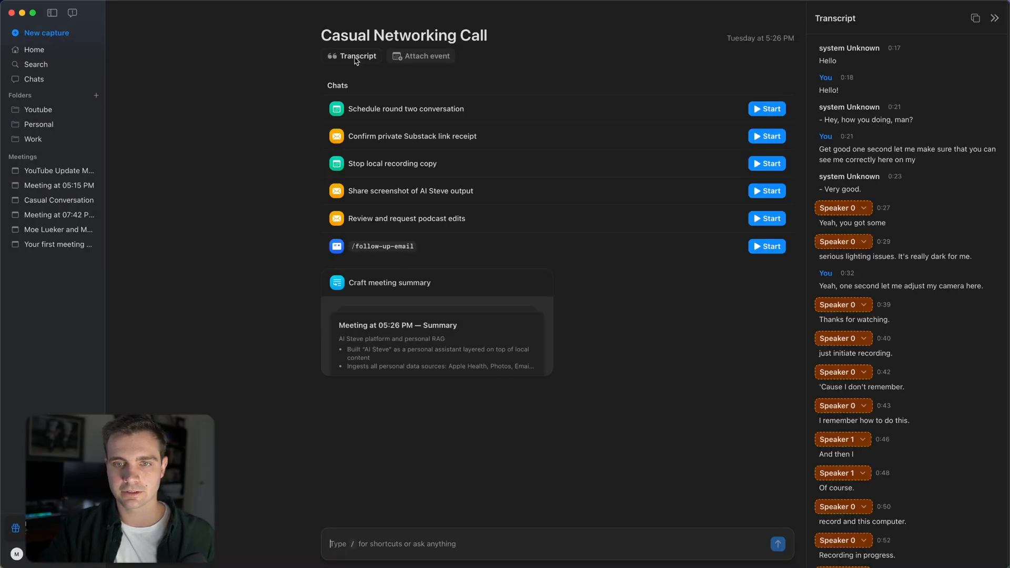
click(34, 50)
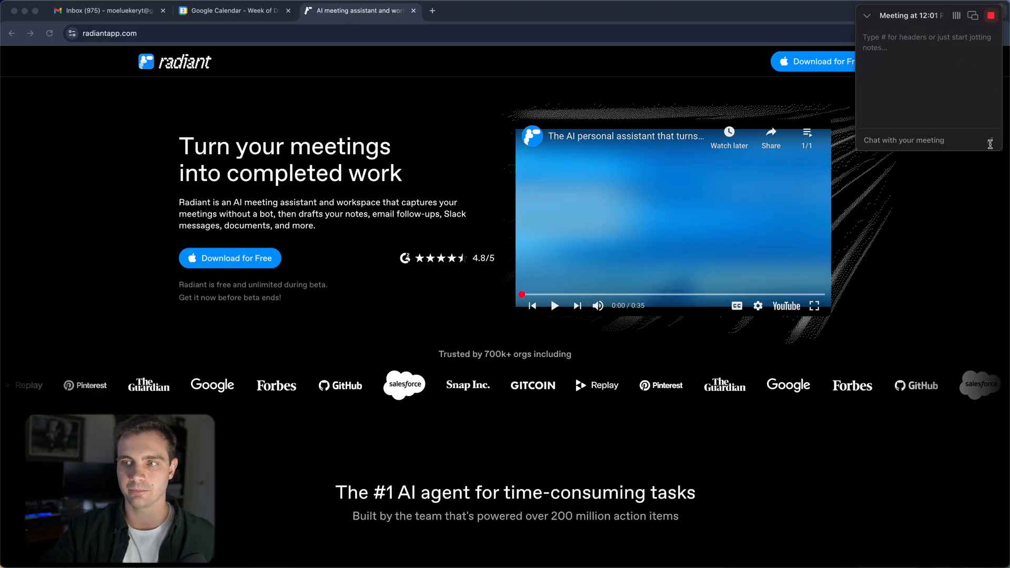
Toggle meeting chat, return to notes and write 'This is a special Note' in the capture widget.
click(925, 140)
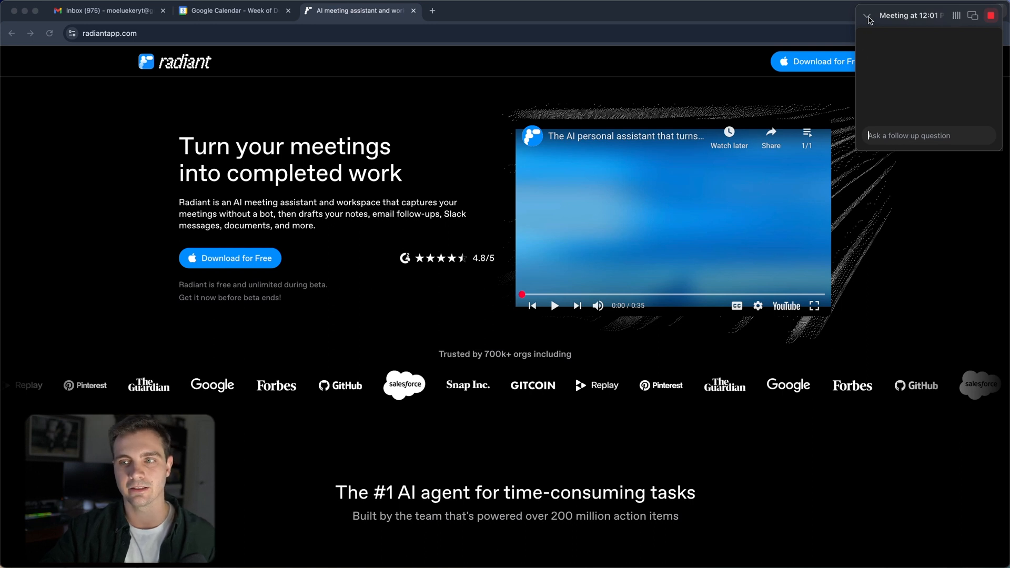
click(867, 14)
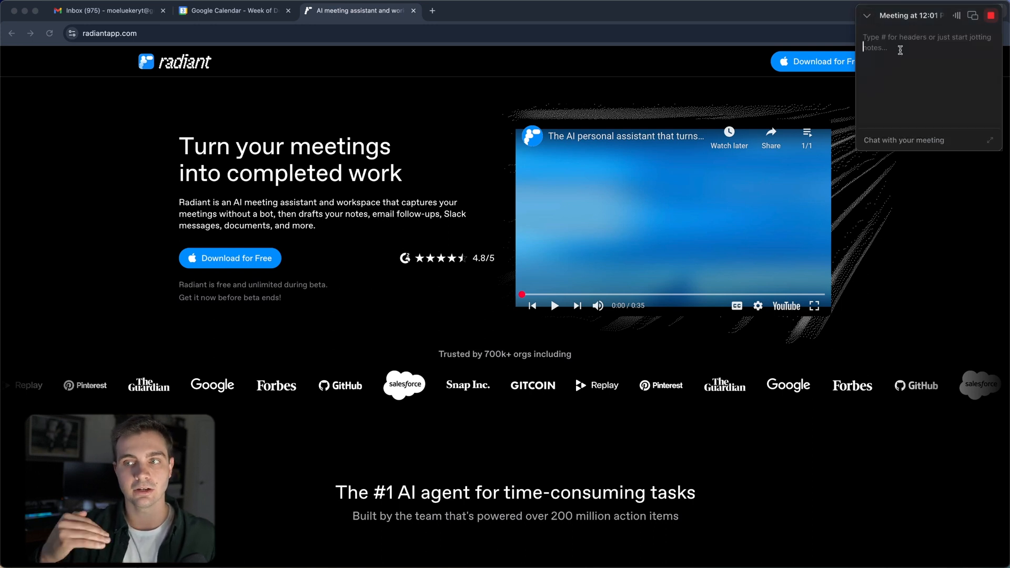
text(This is a special Note)
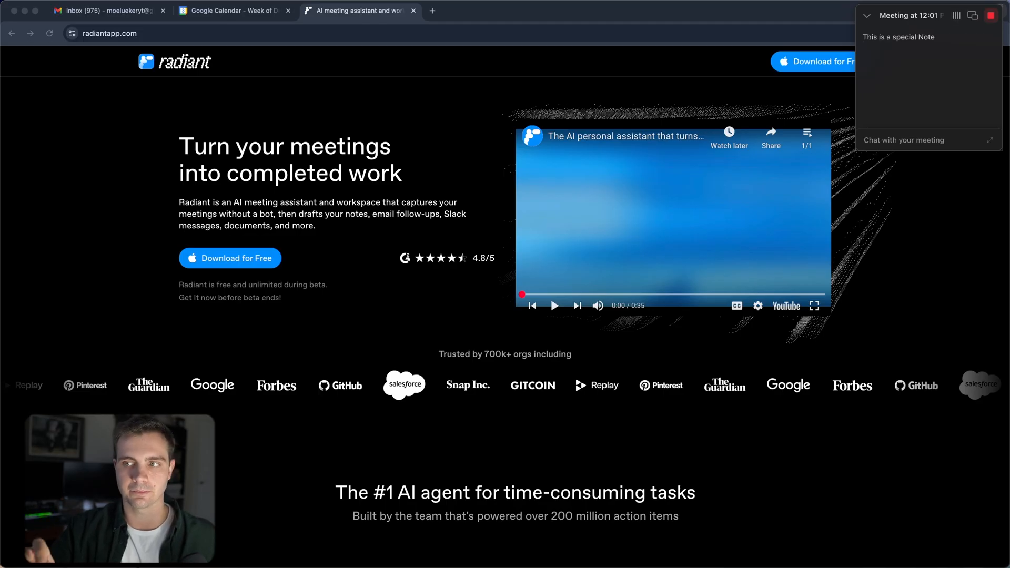
mouse_move(968, 29)
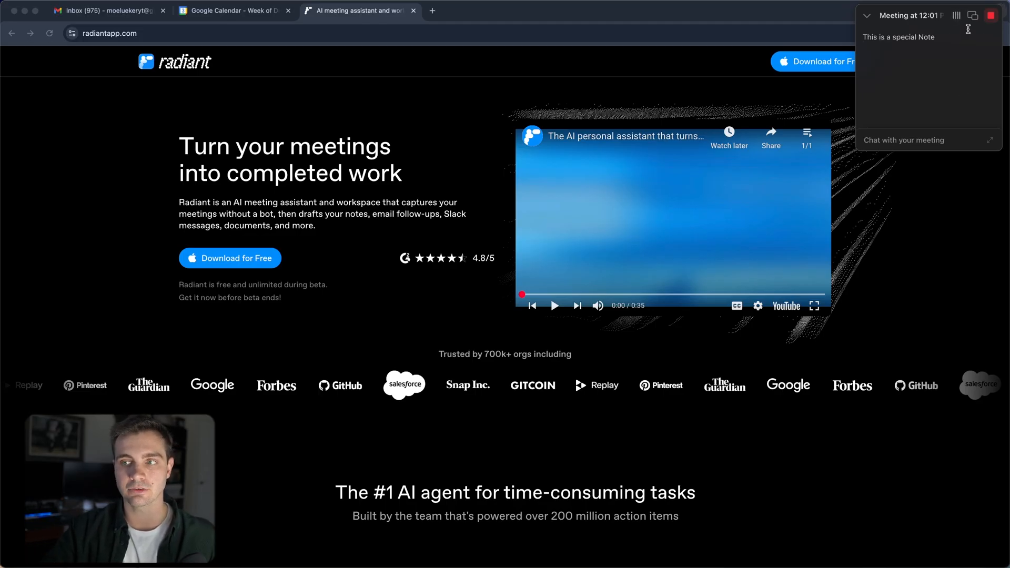
mouse_move(972, 14)
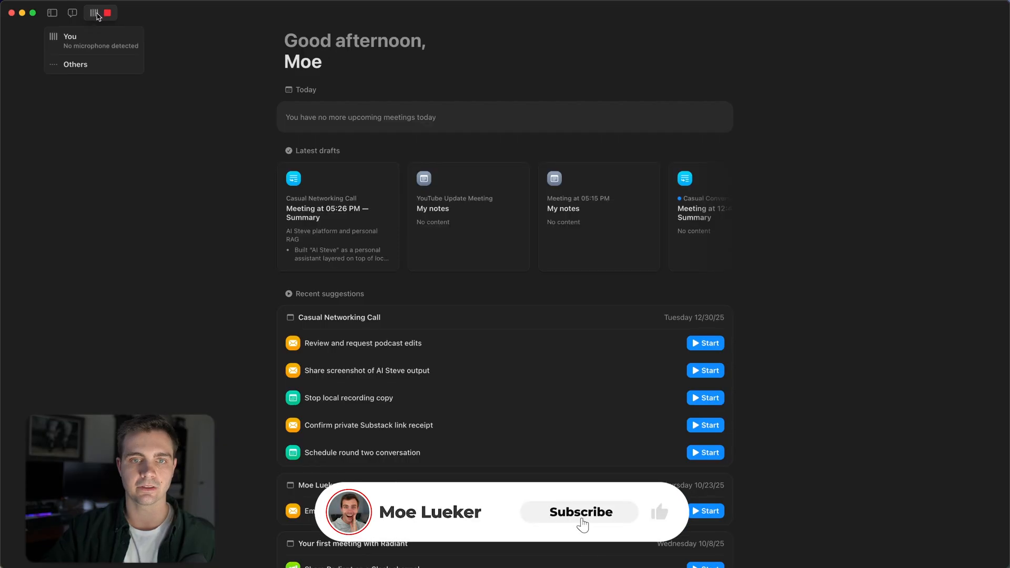
Stop the 12:01 PM recording and review its transcript beside the saved note.
click(327, 213)
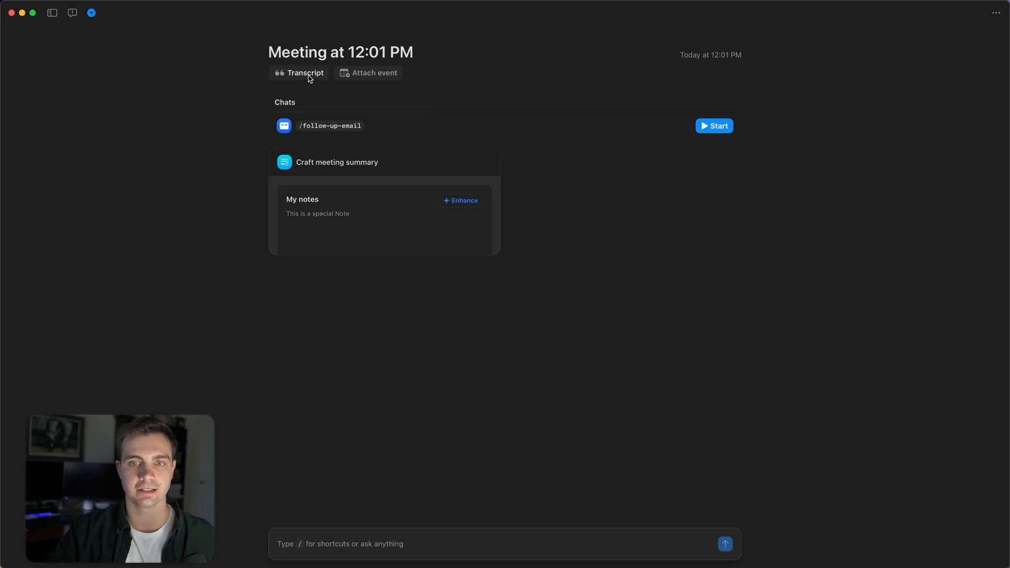
click(298, 73)
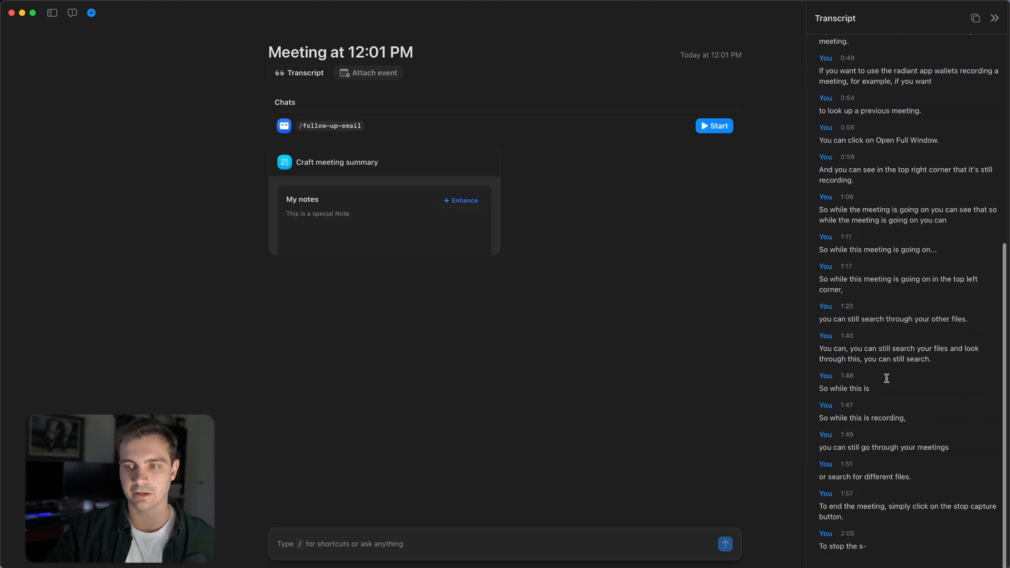
scroll(up, 3)
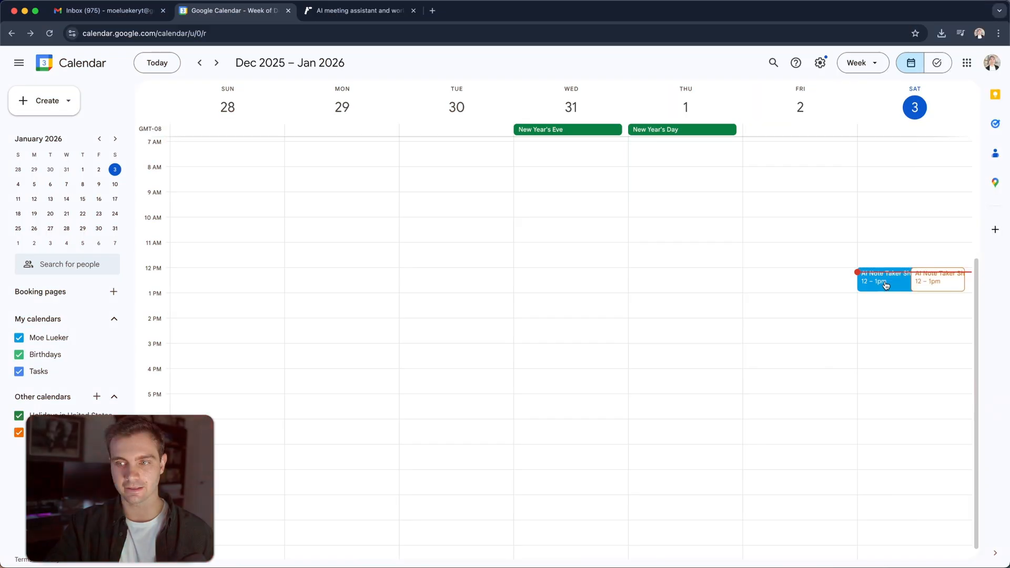
Join the Saturday 12–1pm AI Note Taker event's Meet call from Google Calendar.
click(884, 276)
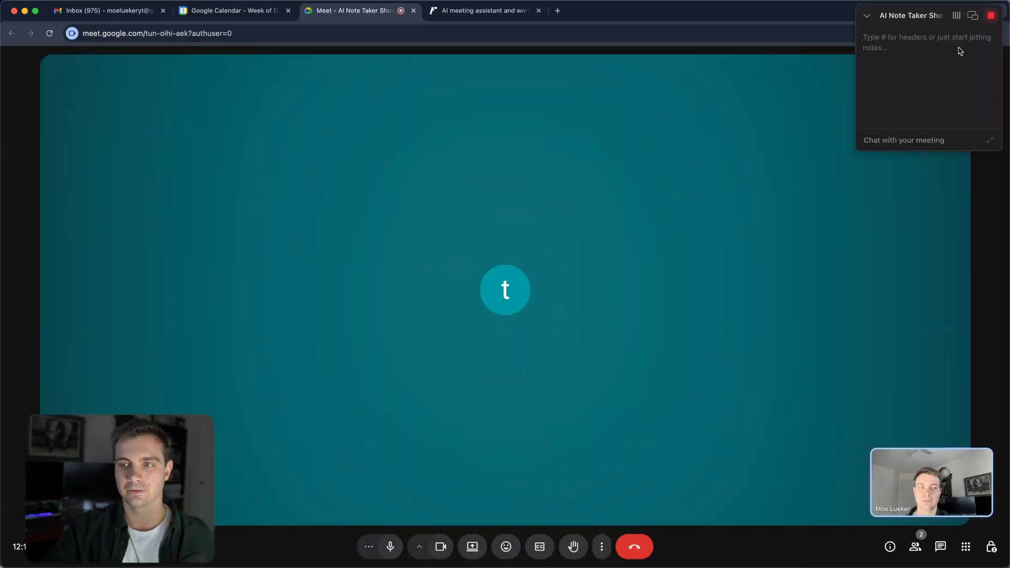
mouse_move(925, 77)
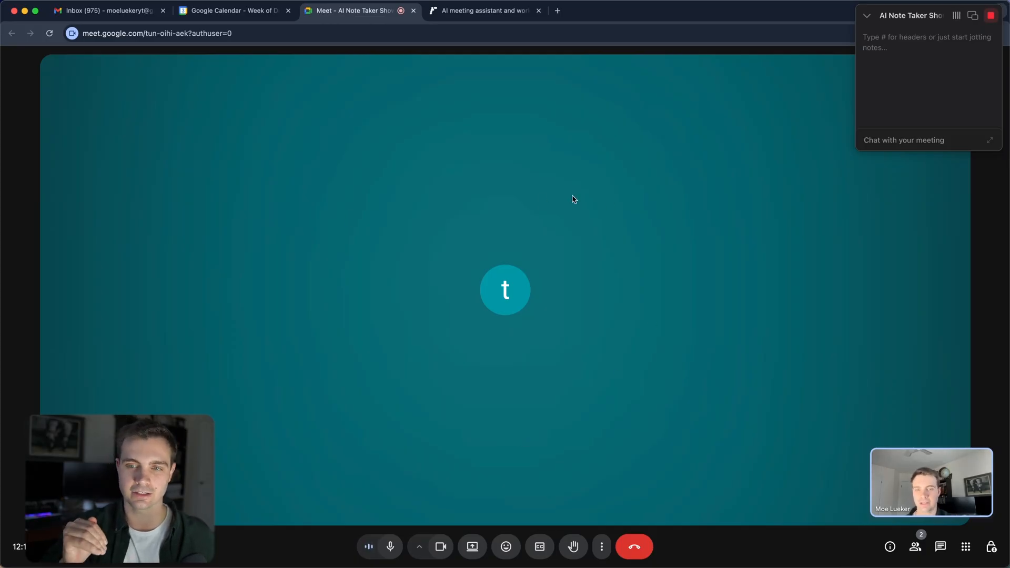
mouse_move(917, 70)
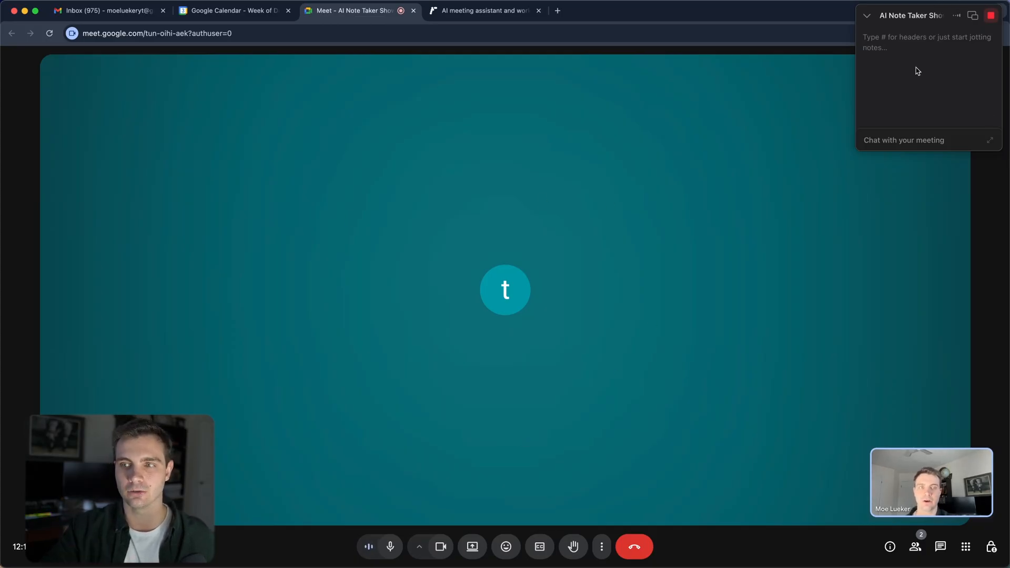
mouse_move(633, 546)
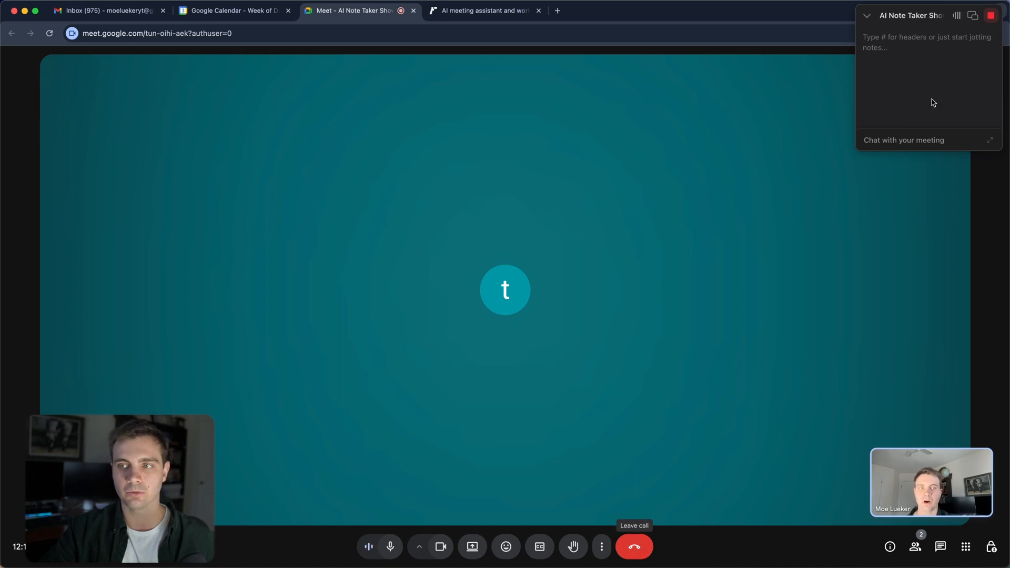
mouse_move(615, 561)
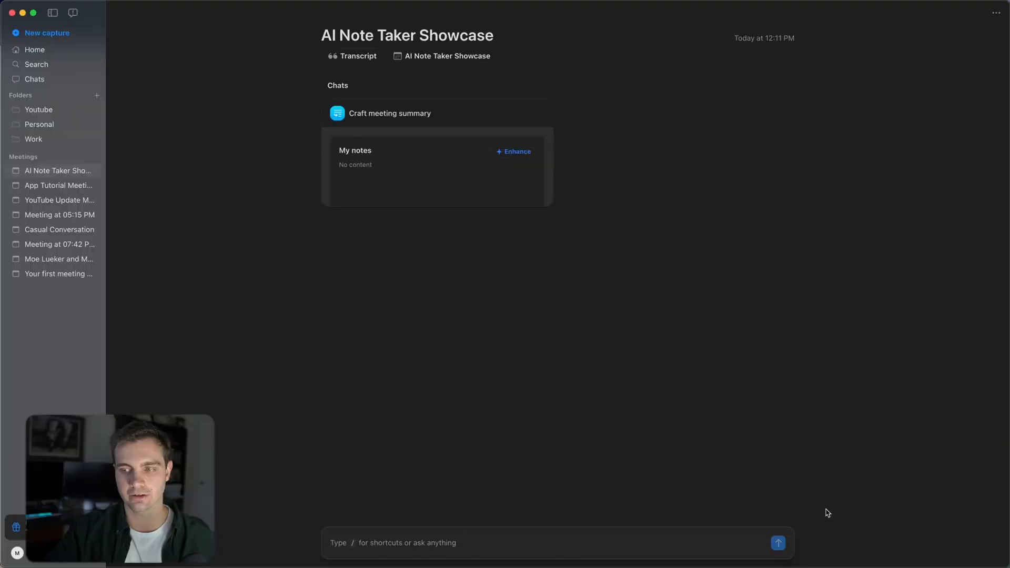
mouse_move(543, 453)
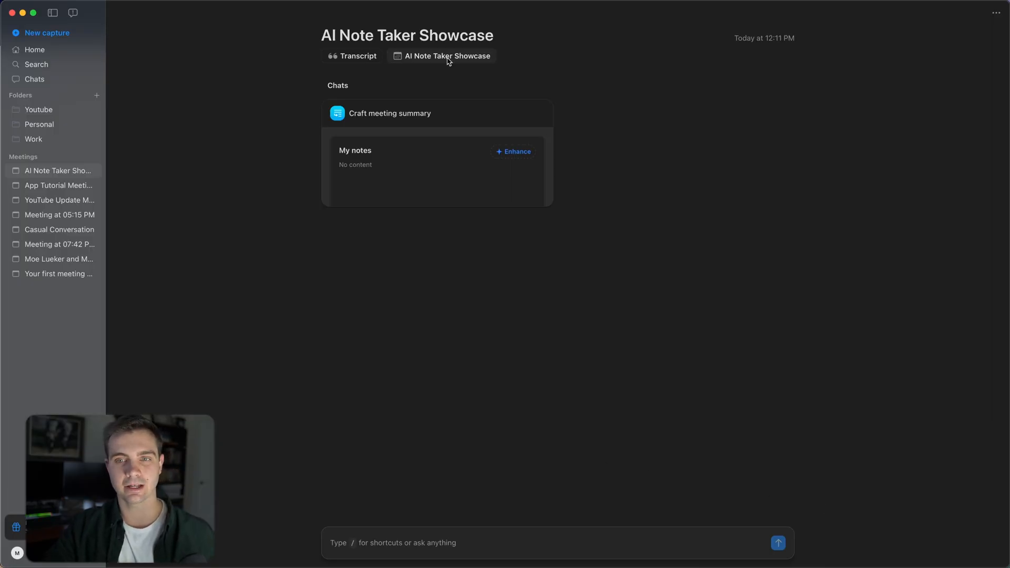
Check the attached calendar event and switch to the Casual Networking Call meeting page.
click(441, 55)
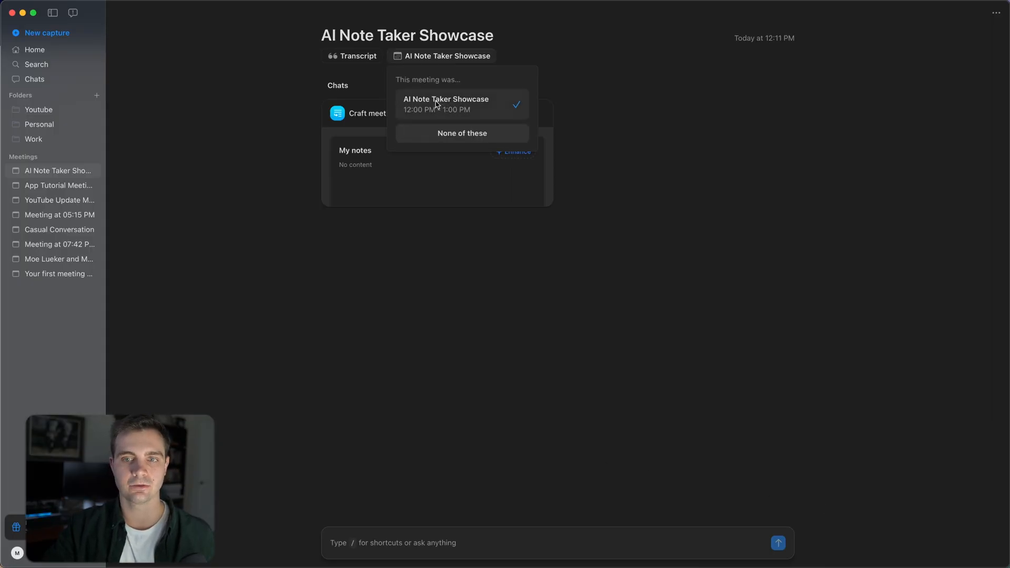
mouse_move(415, 117)
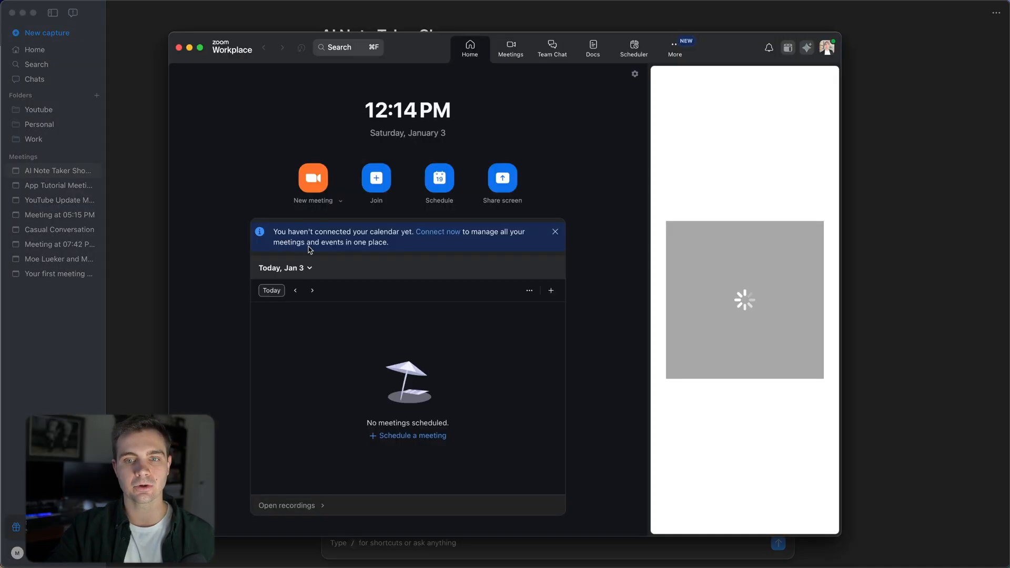
click(312, 176)
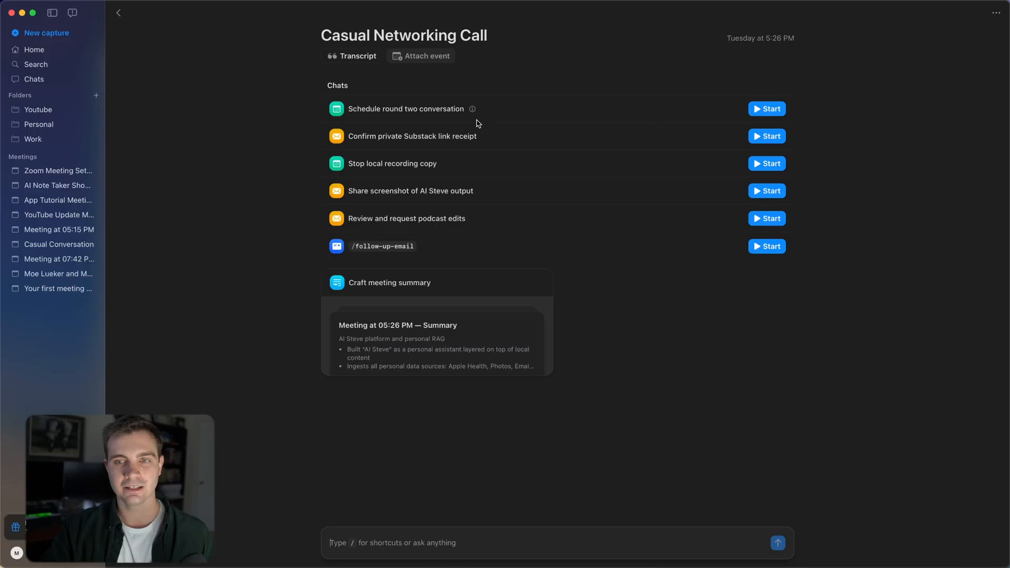
mouse_move(473, 300)
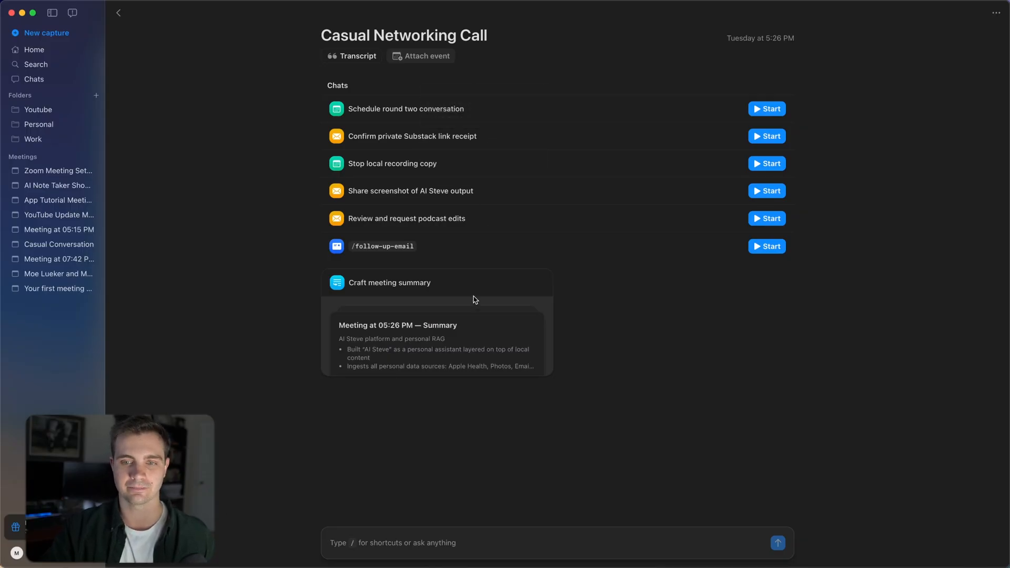
Show the Casual Networking Call's speaker-labelled transcript and copy it whole.
click(357, 55)
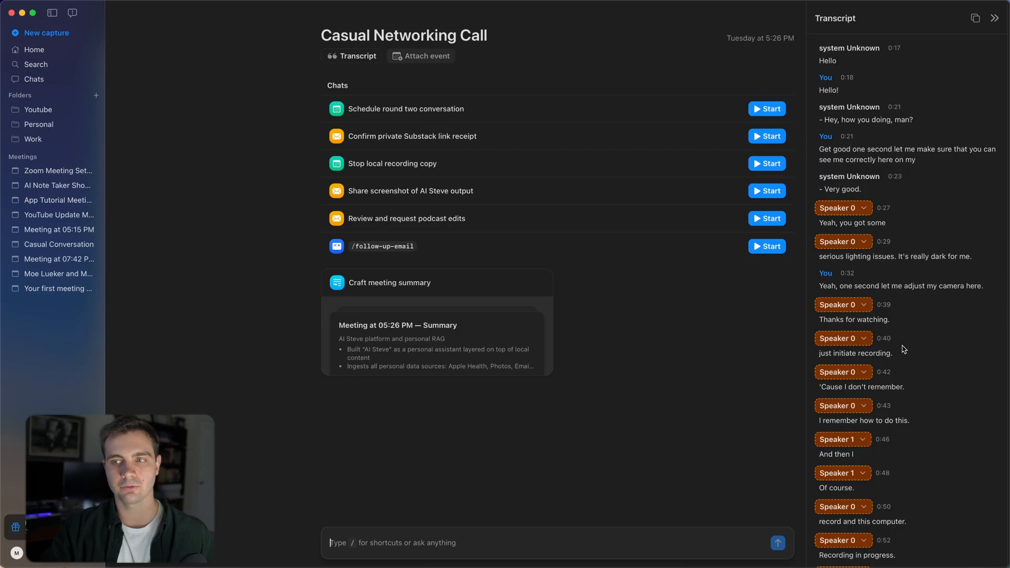
scroll(down, 3)
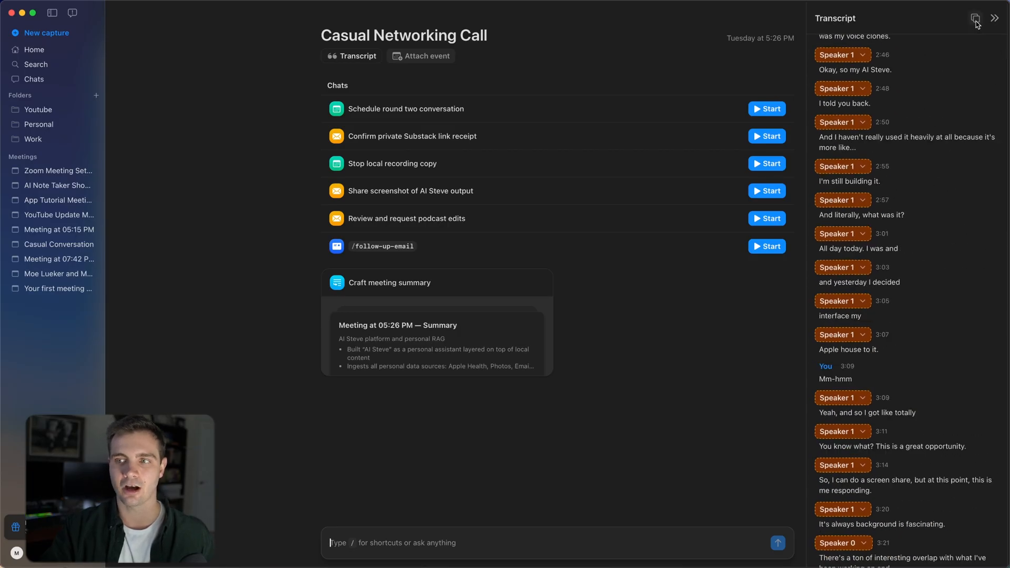
click(994, 18)
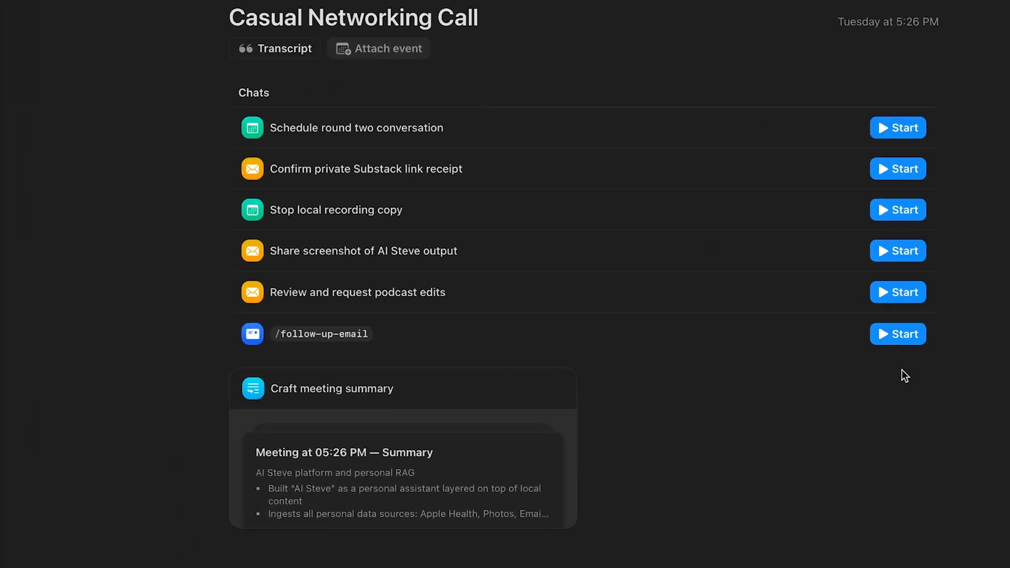
mouse_move(353, 139)
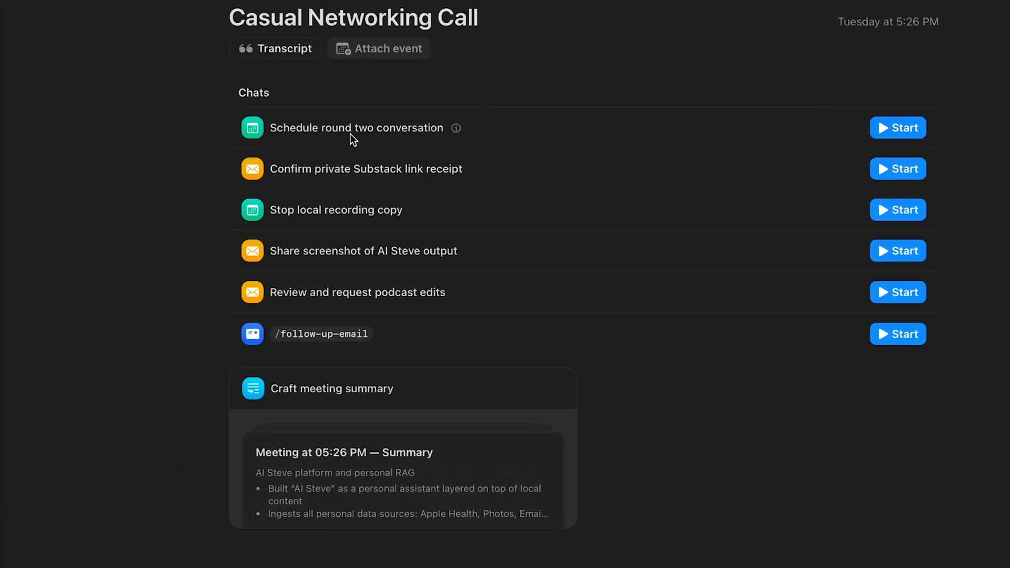
mouse_move(389, 179)
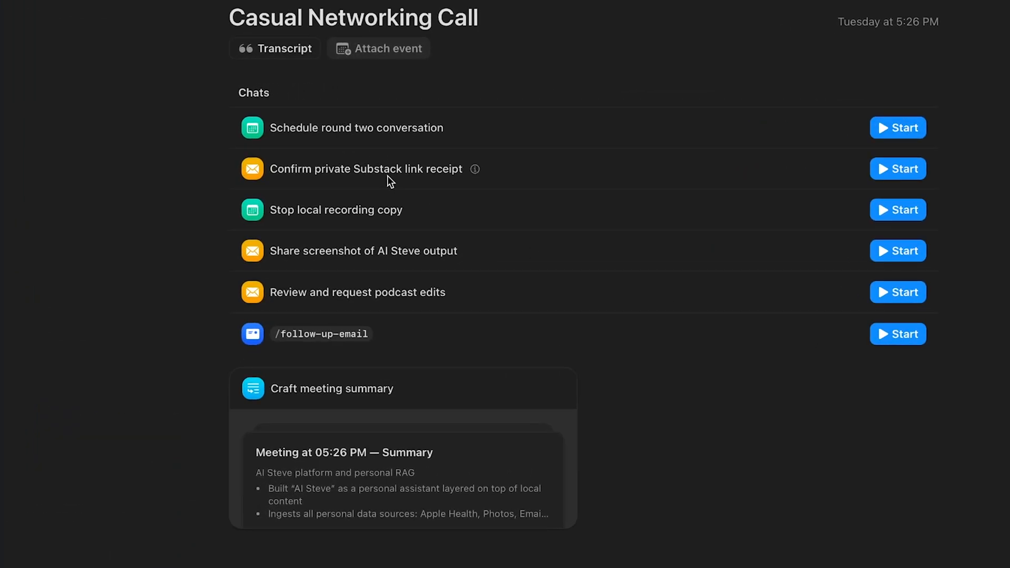
mouse_move(475, 169)
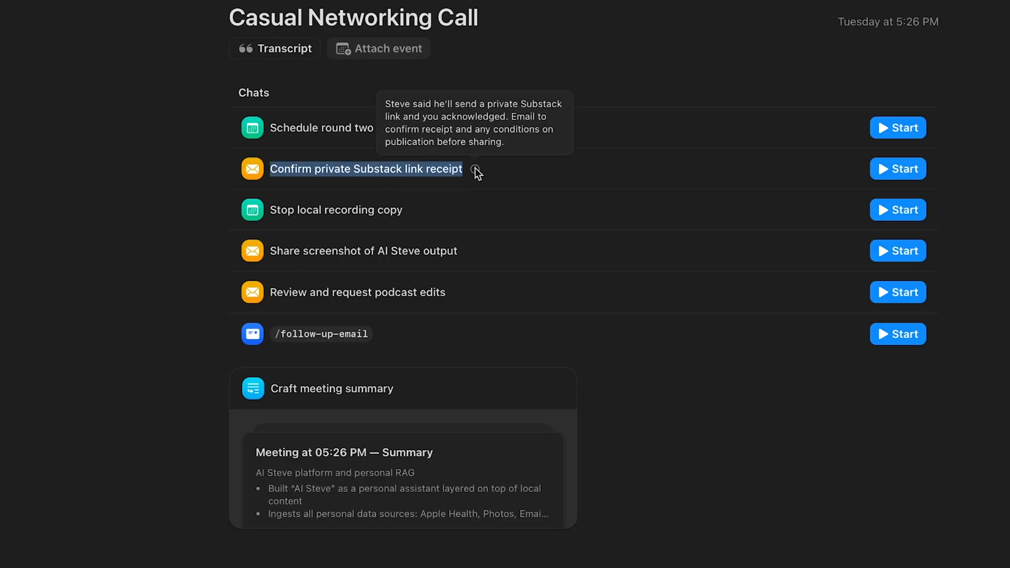
mouse_move(495, 198)
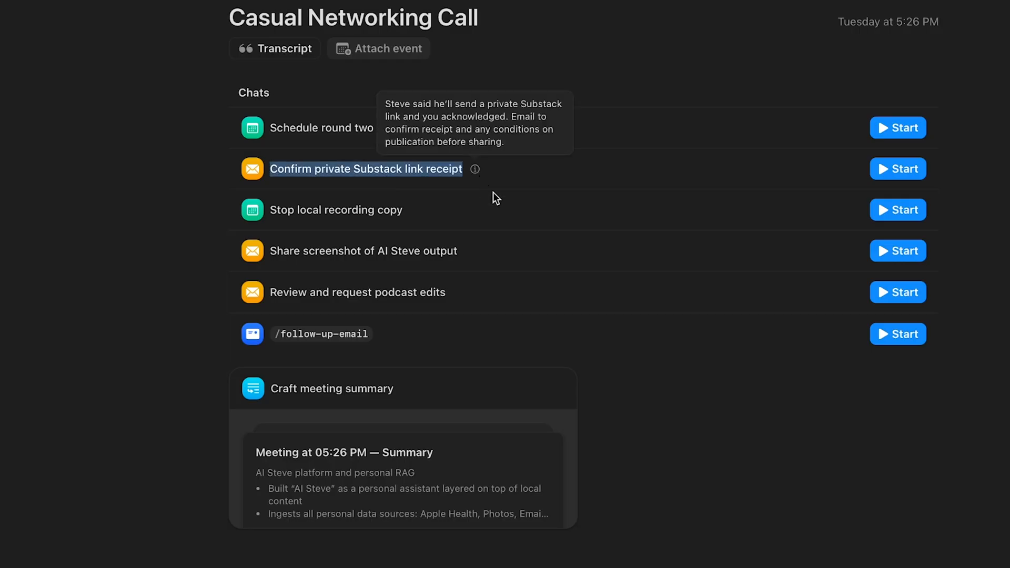
mouse_move(494, 294)
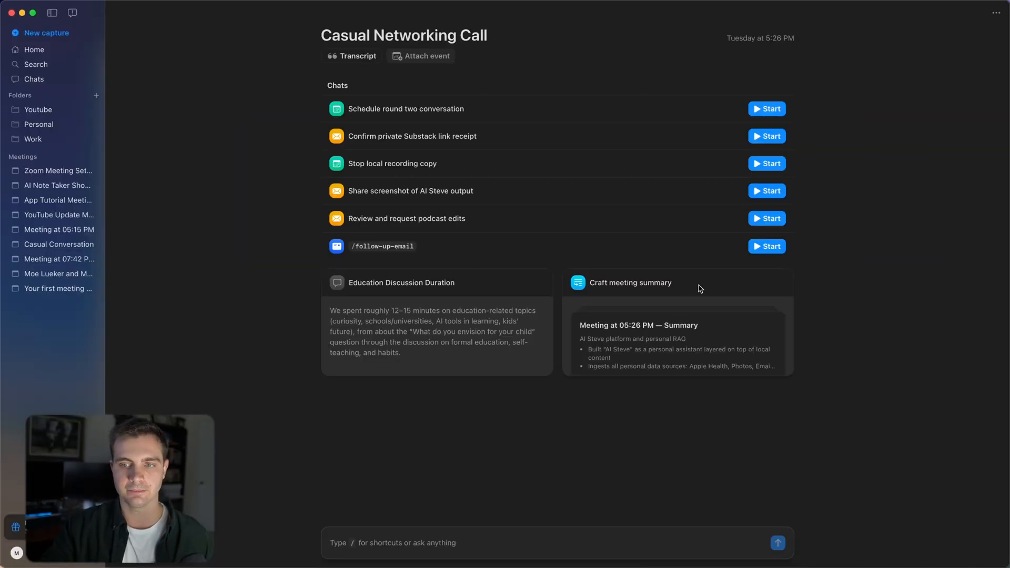
Condense the meeting summary to 5 bullets, then view the Education Discussion Duration chat answer.
click(630, 283)
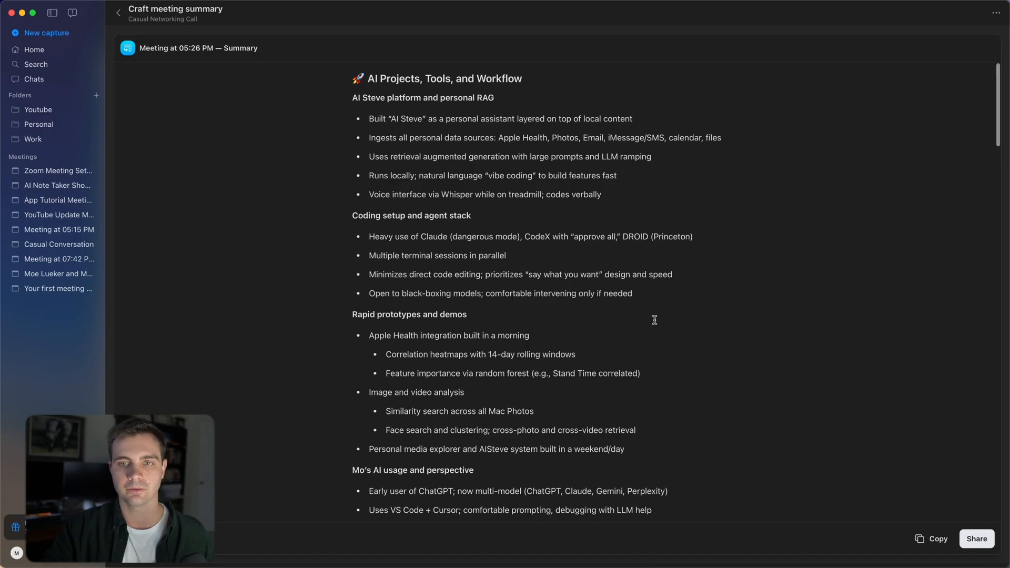
scroll(down, 3)
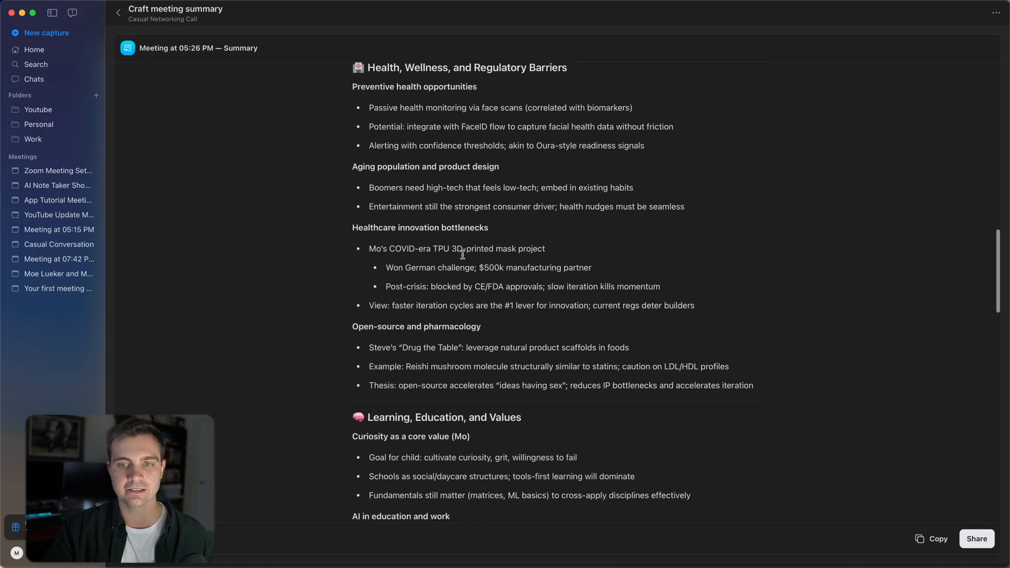
scroll(down, 3)
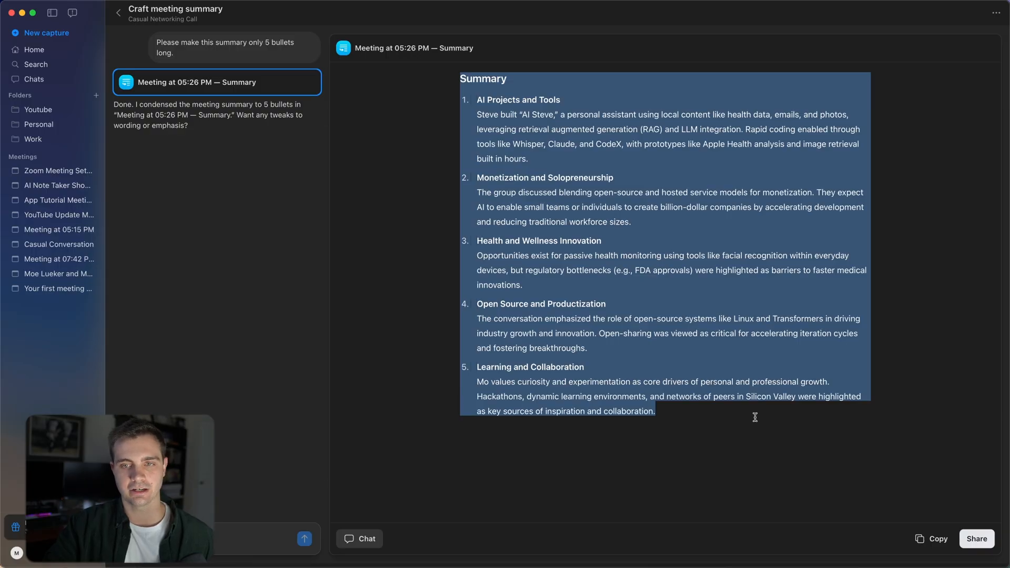
click(119, 12)
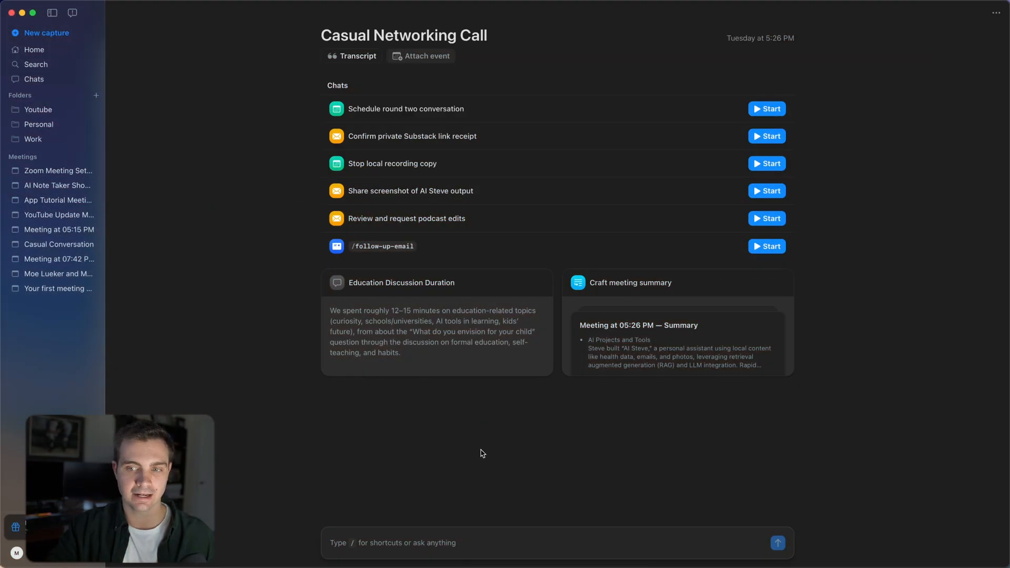
click(401, 281)
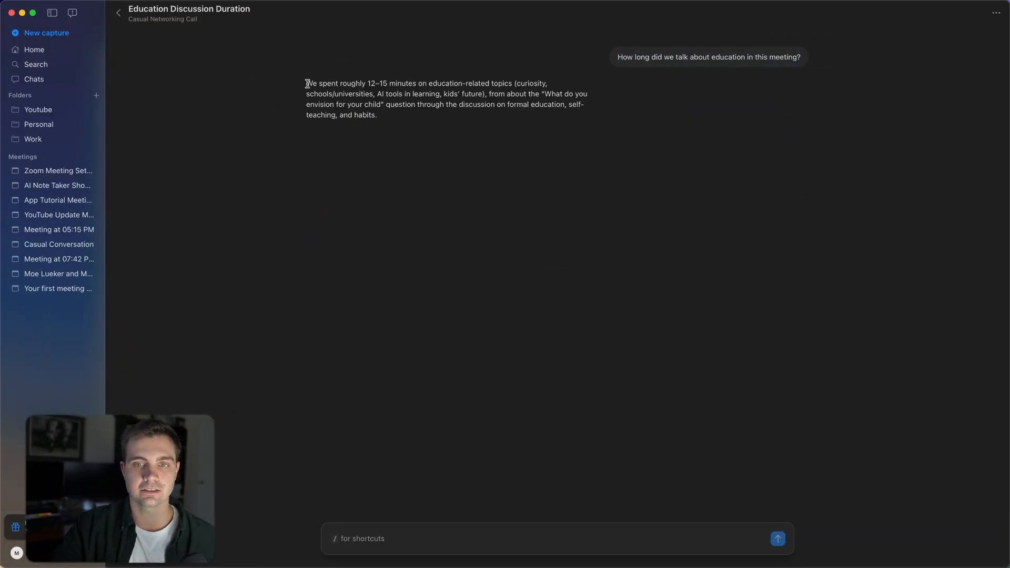
mouse_move(386, 119)
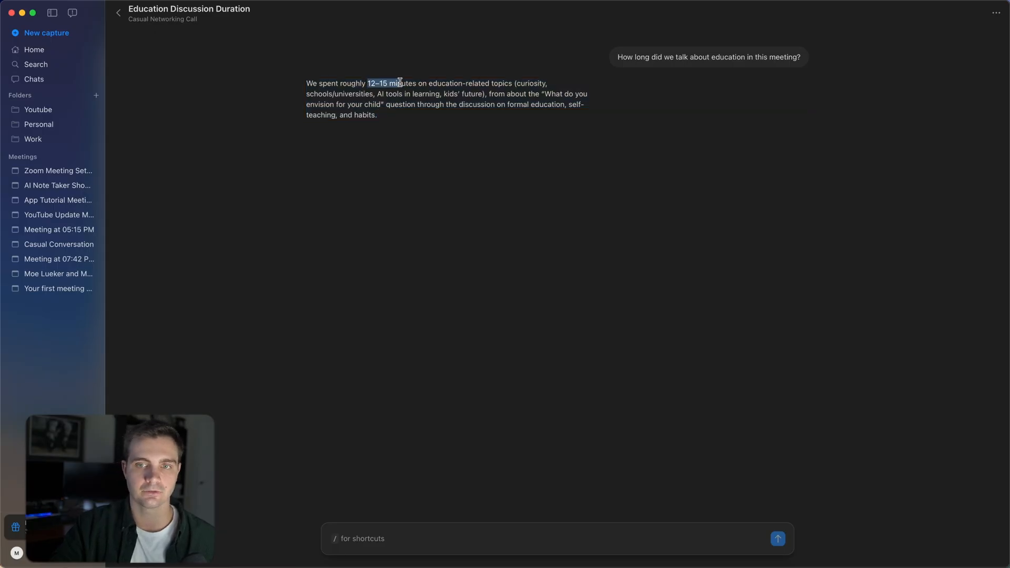
Return to the Casual Networking Call meeting page after the duration chat.
click(118, 12)
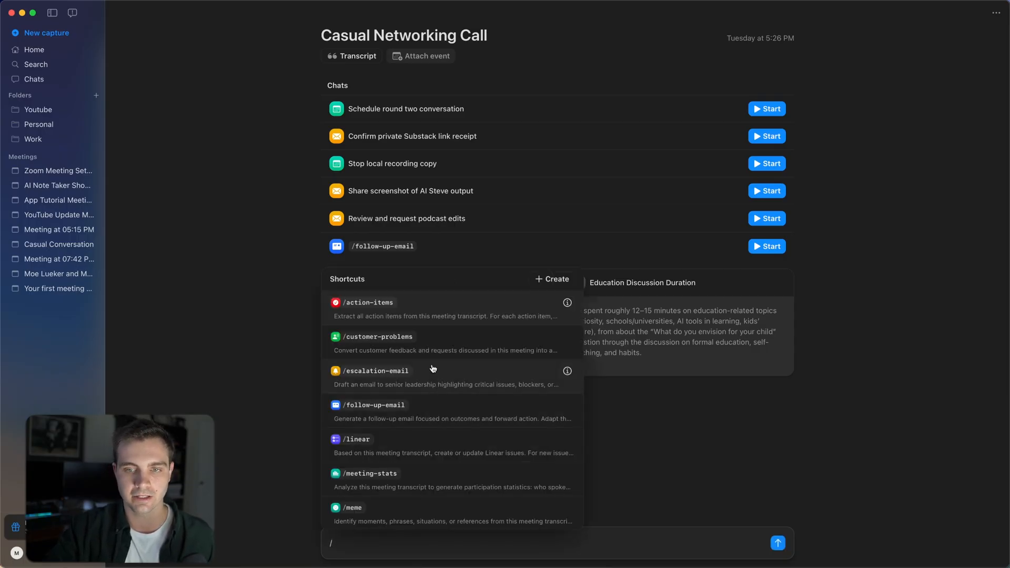
Run the /action-items shortcut to get a checklist with a responsible speaker per task.
scroll(down, 3)
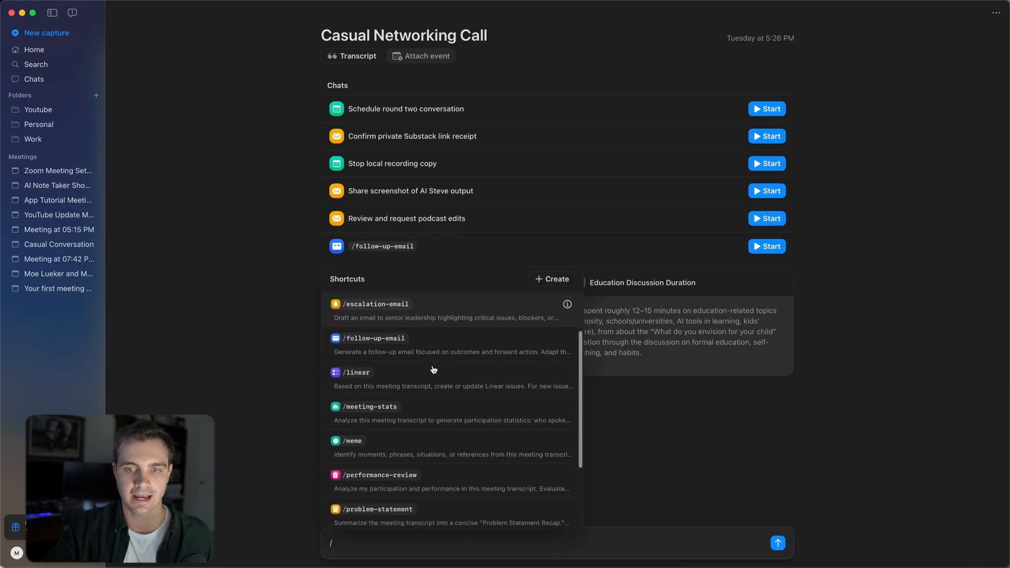
scroll(up, 3)
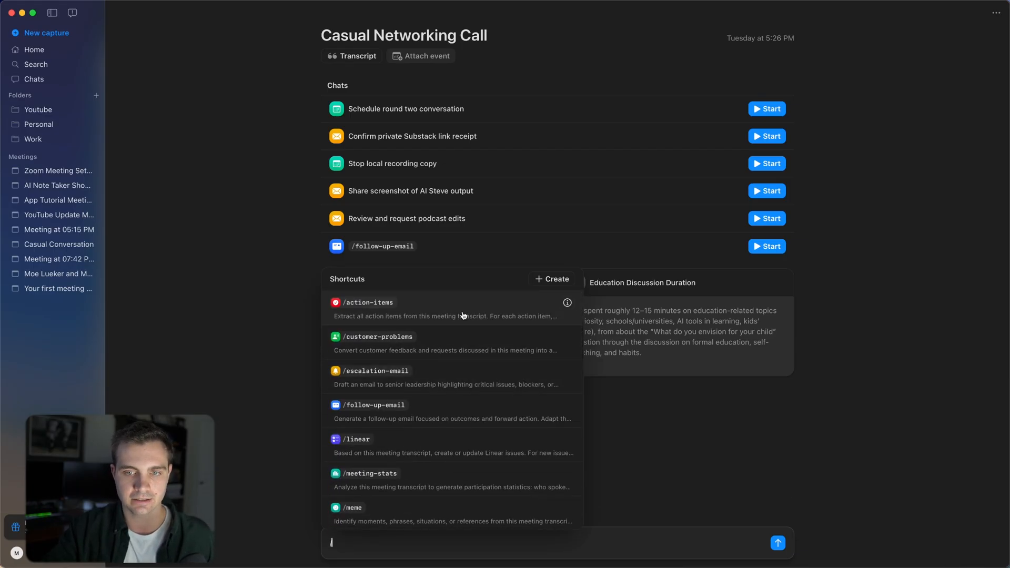
scroll(down, 3)
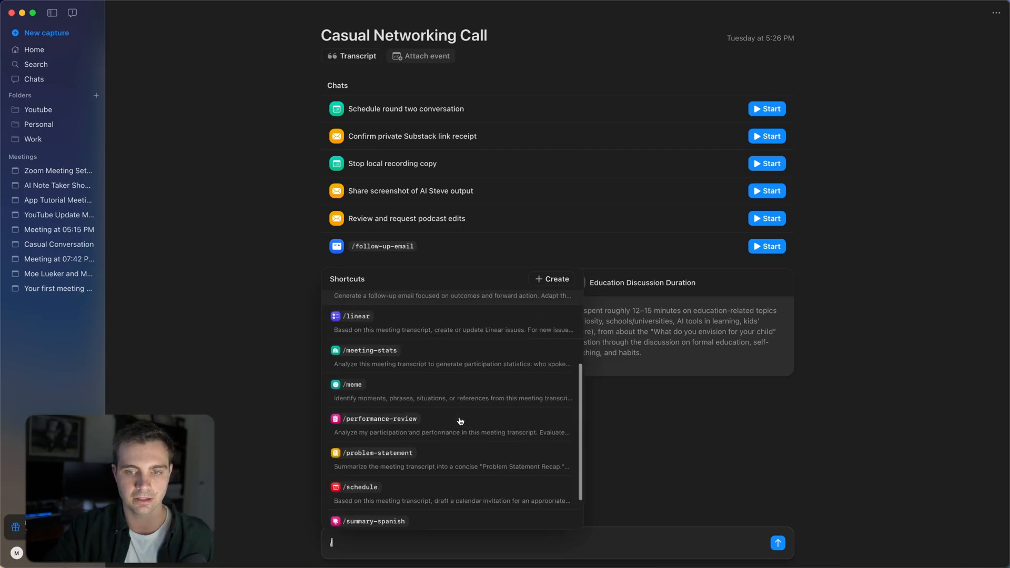
scroll(down, 3)
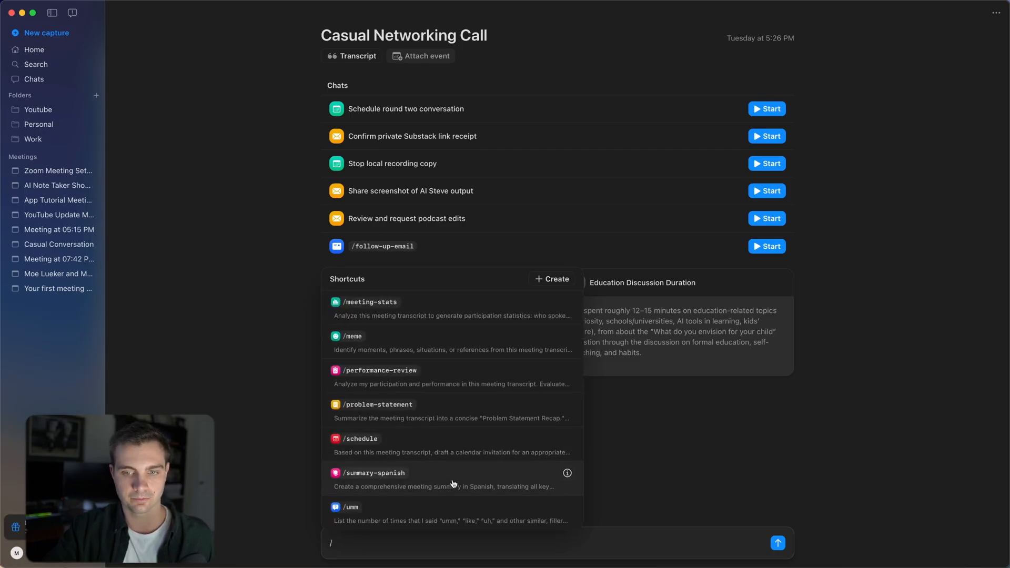
scroll(up, 3)
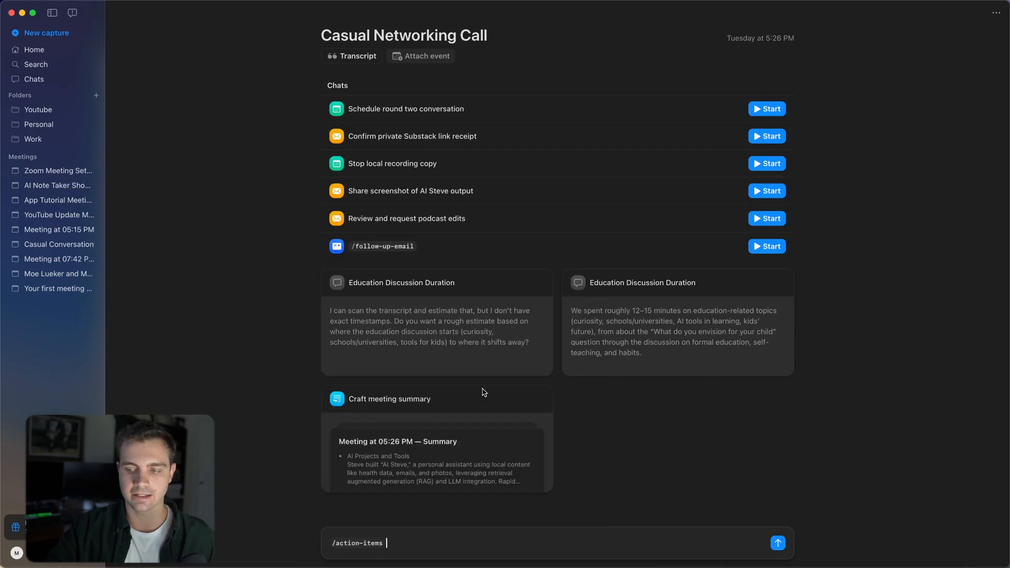
click(777, 542)
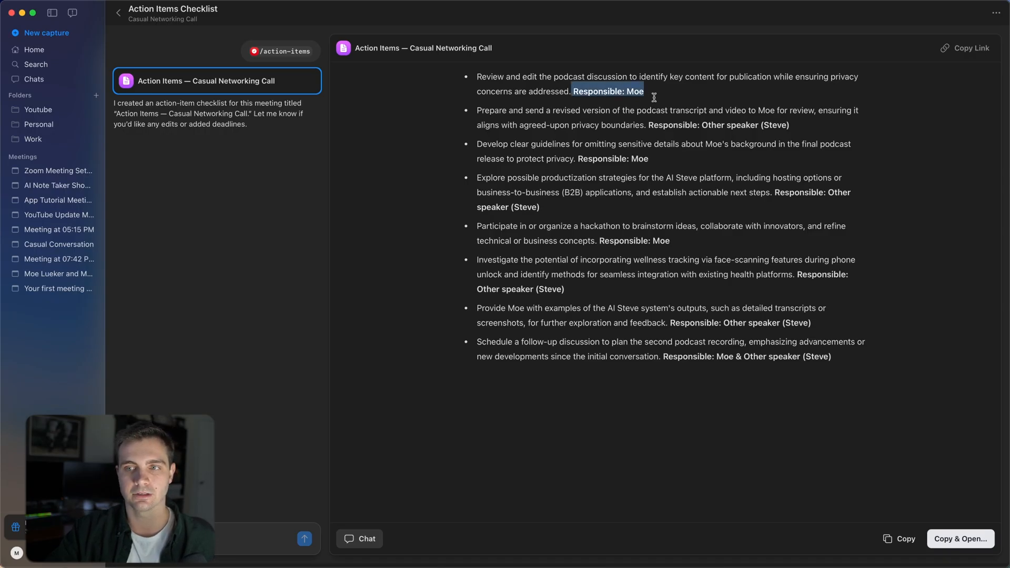
mouse_move(930, 544)
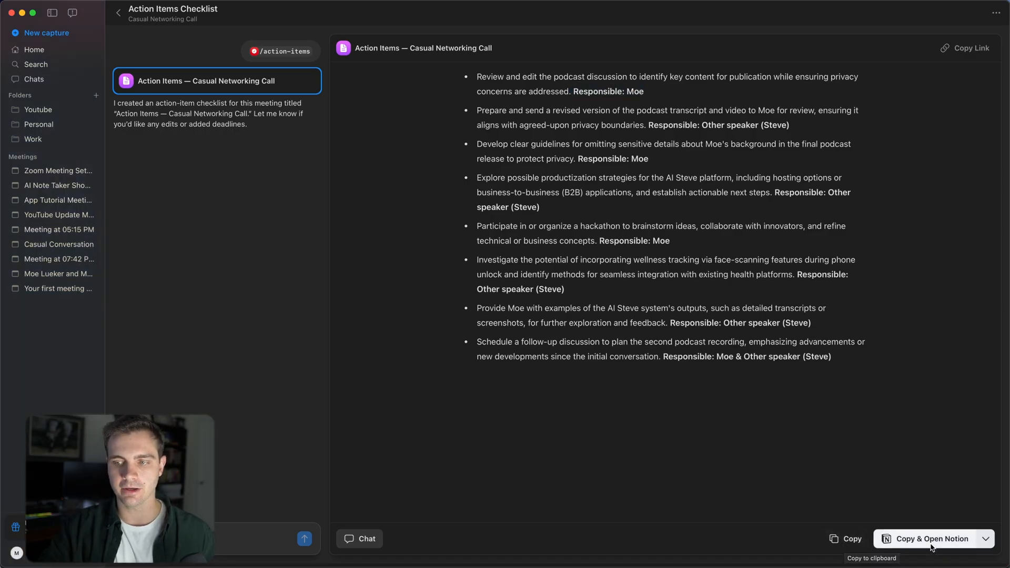
Export the action items checklist via Copy & Open to a document app.
click(985, 539)
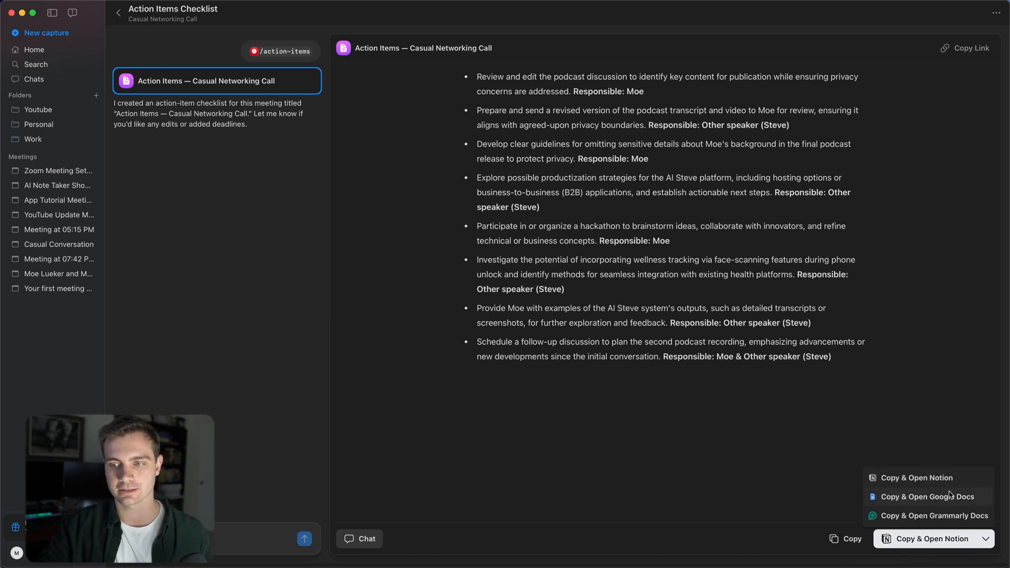
click(915, 477)
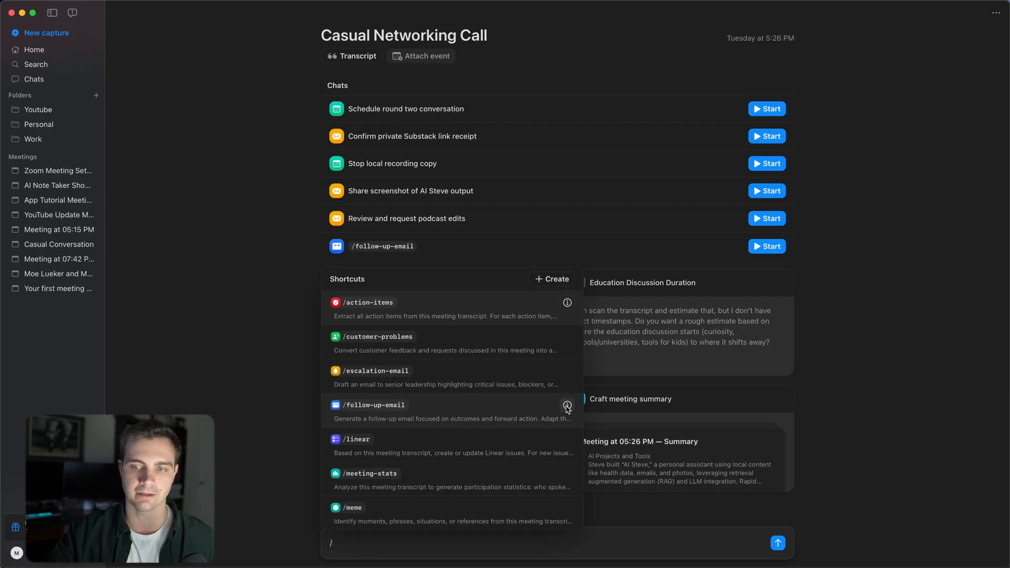
Check the /follow-up-email shortcut details, then run it to draft the email to Steve.
click(567, 406)
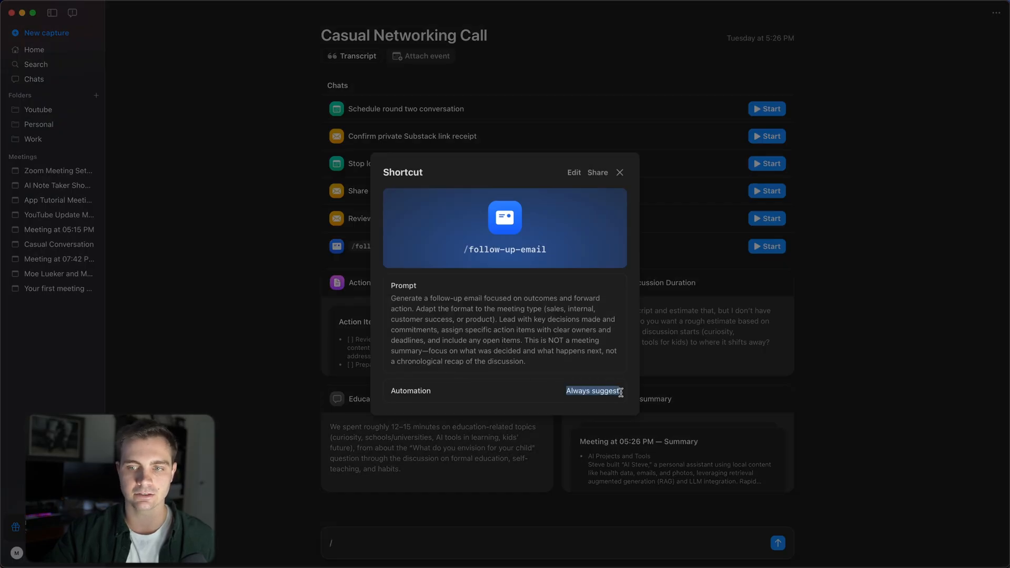
click(618, 172)
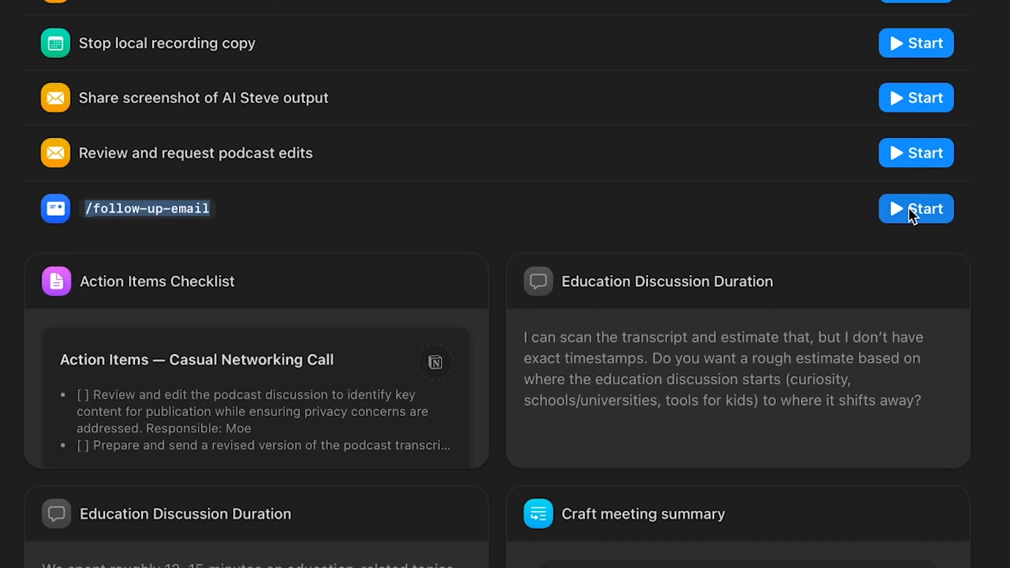
click(915, 208)
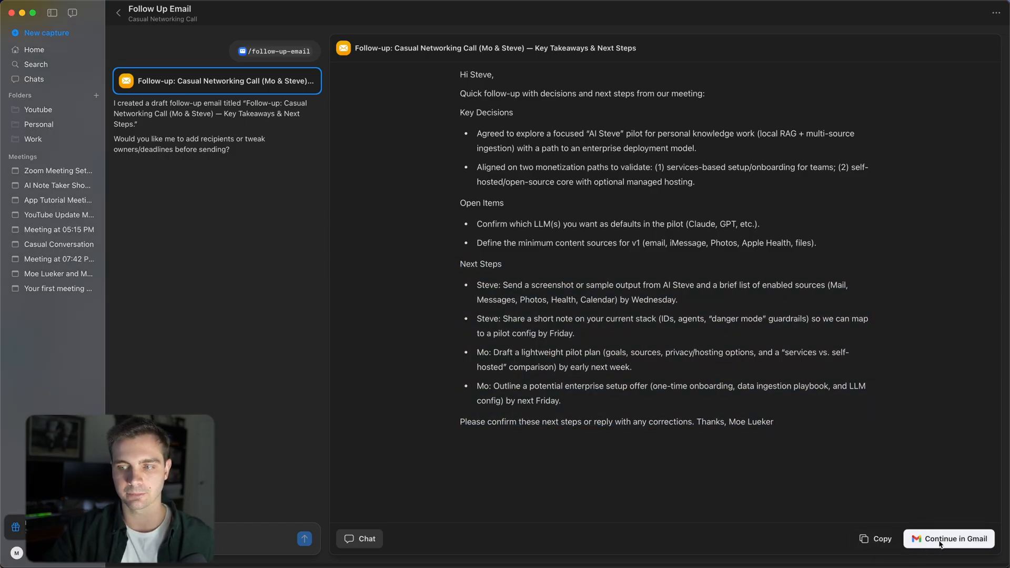
click(948, 539)
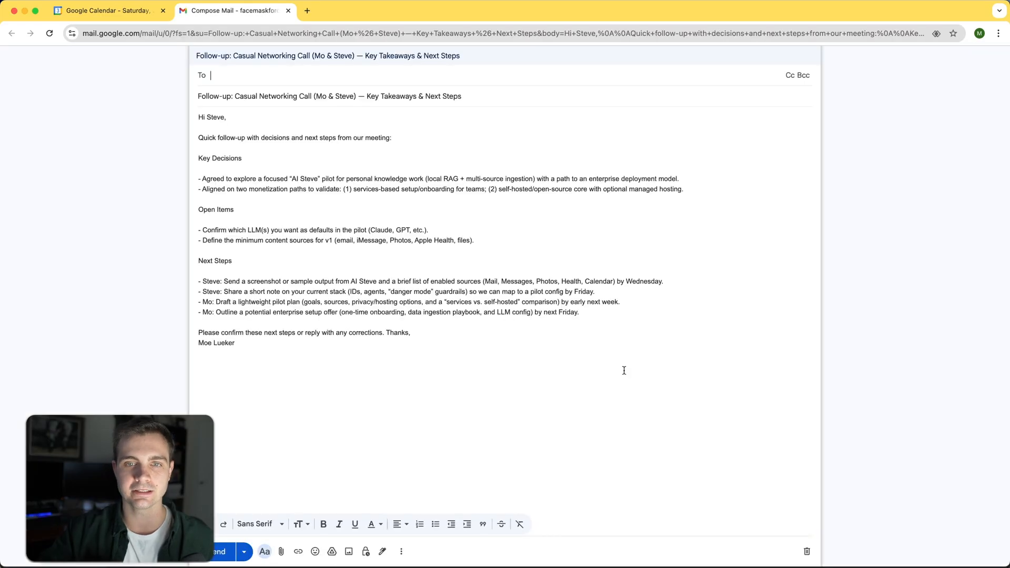
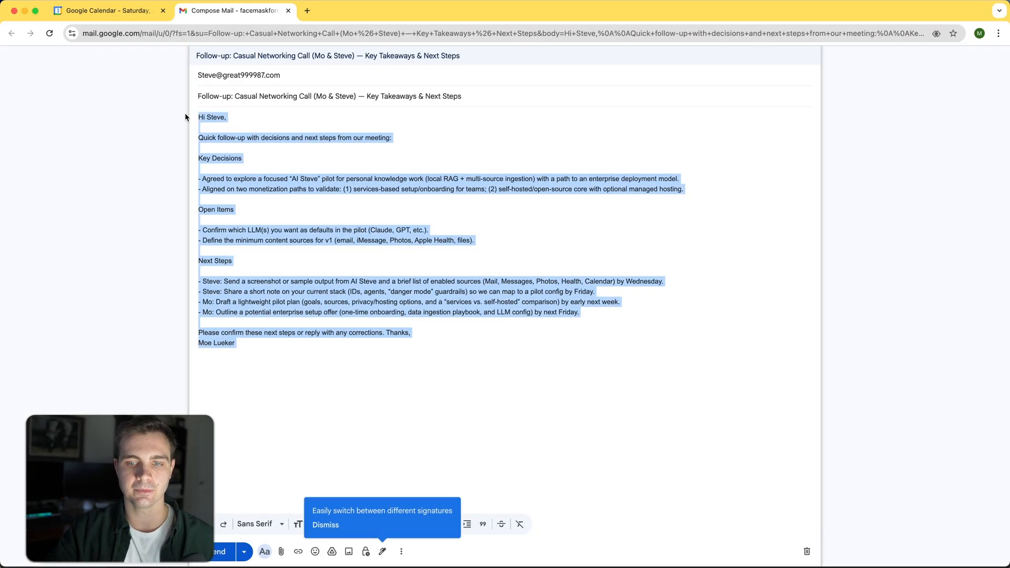
mouse_move(218, 551)
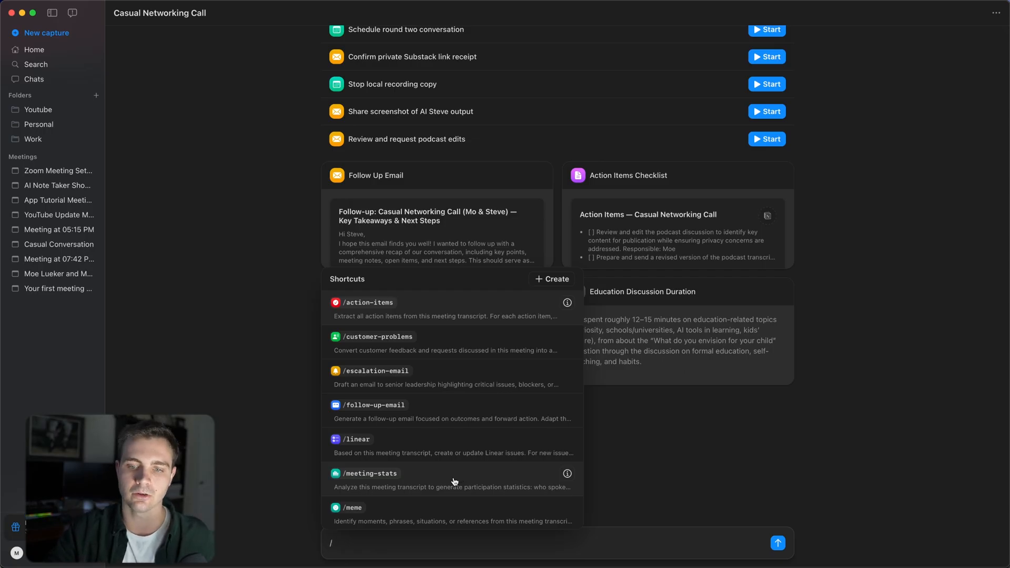
Run /meeting-stats and read the participation analytics on word counts, speaking time and topics.
click(369, 473)
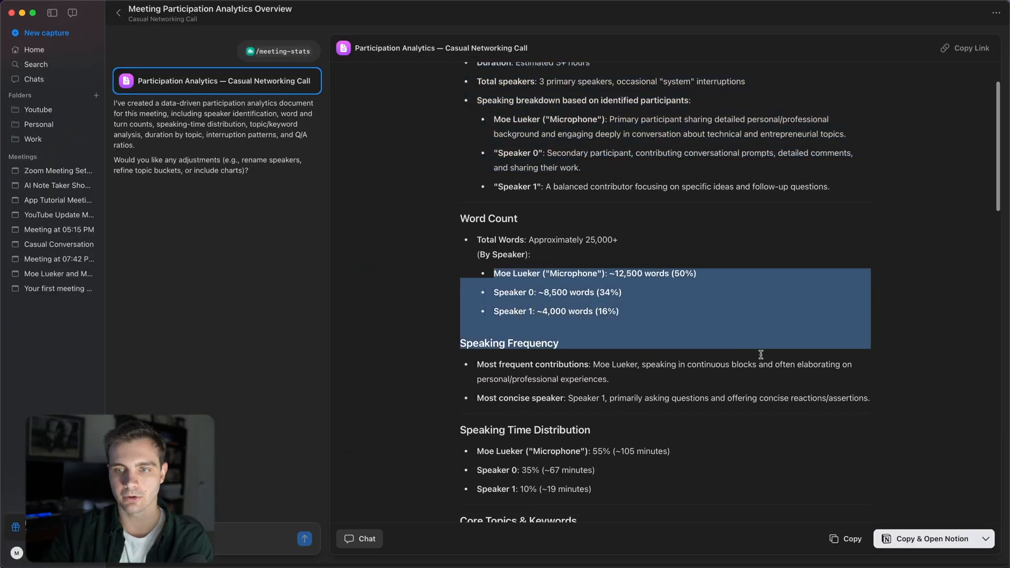
scroll(down, 3)
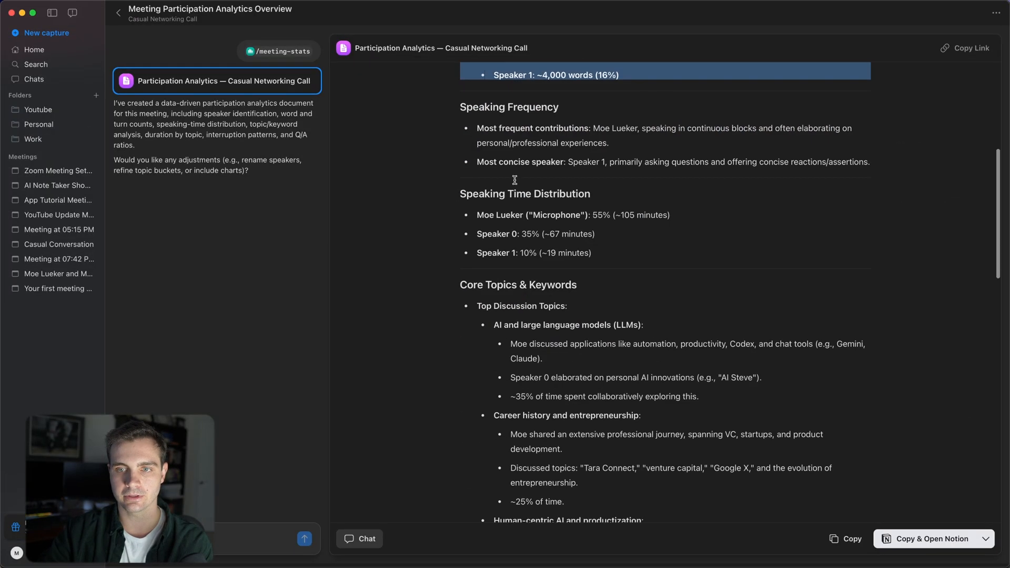
scroll(down, 3)
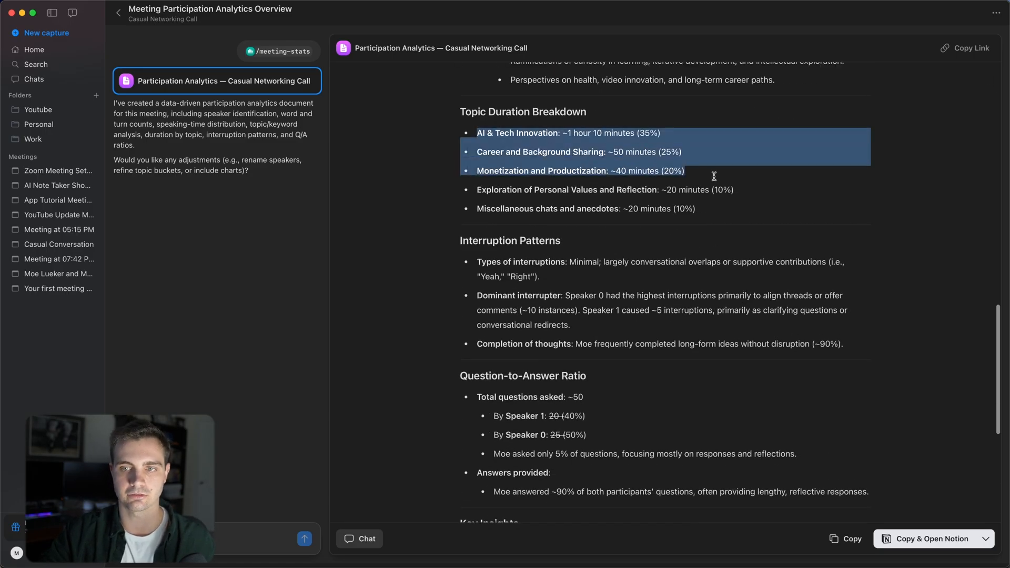
scroll(down, 3)
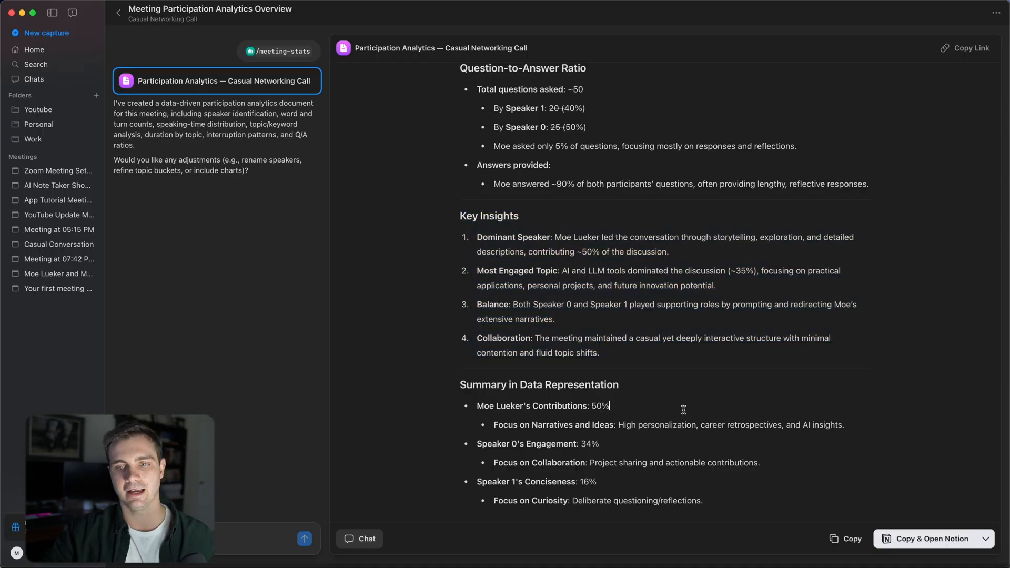
click(119, 13)
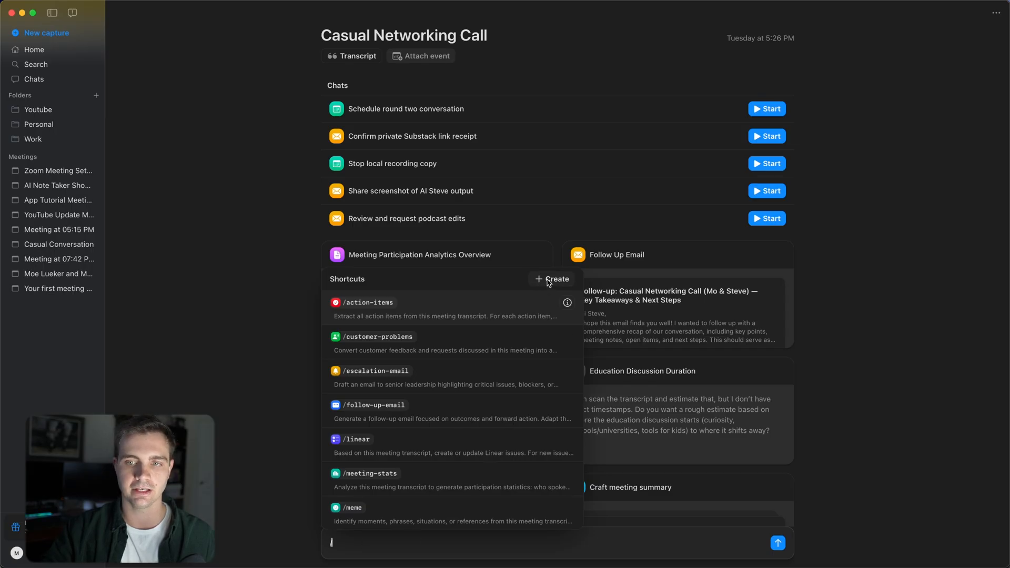
click(552, 279)
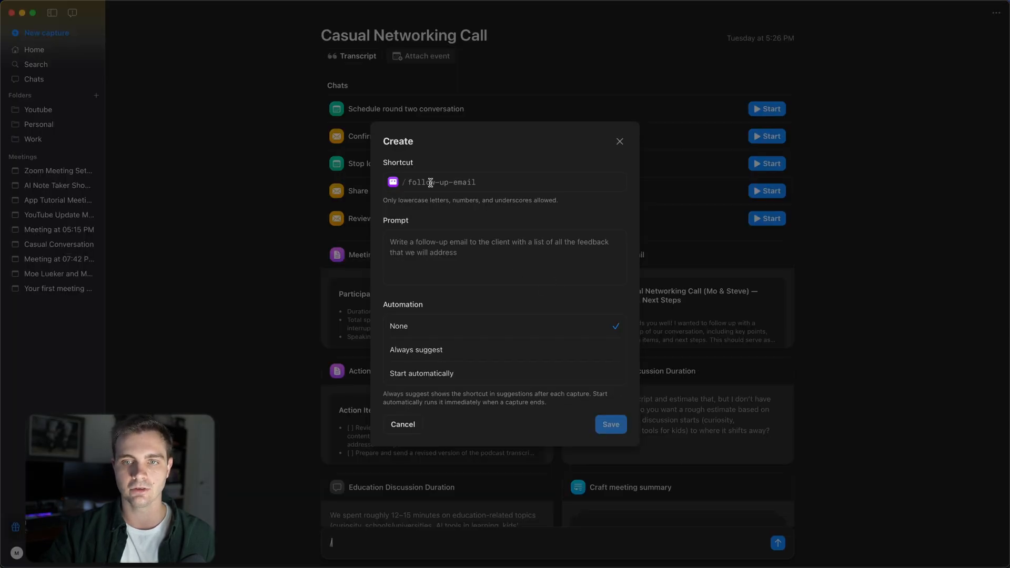
click(504, 258)
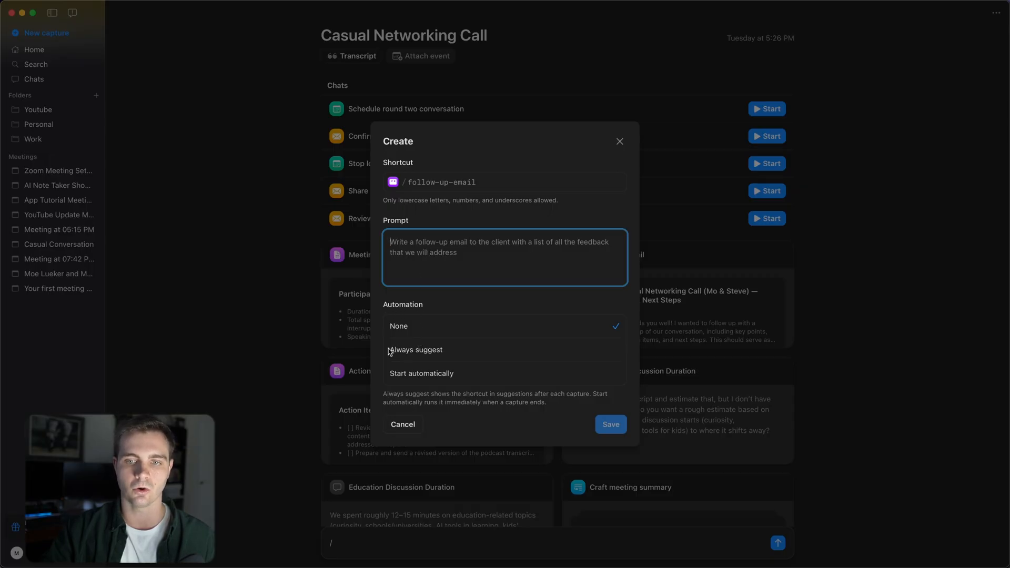
click(422, 372)
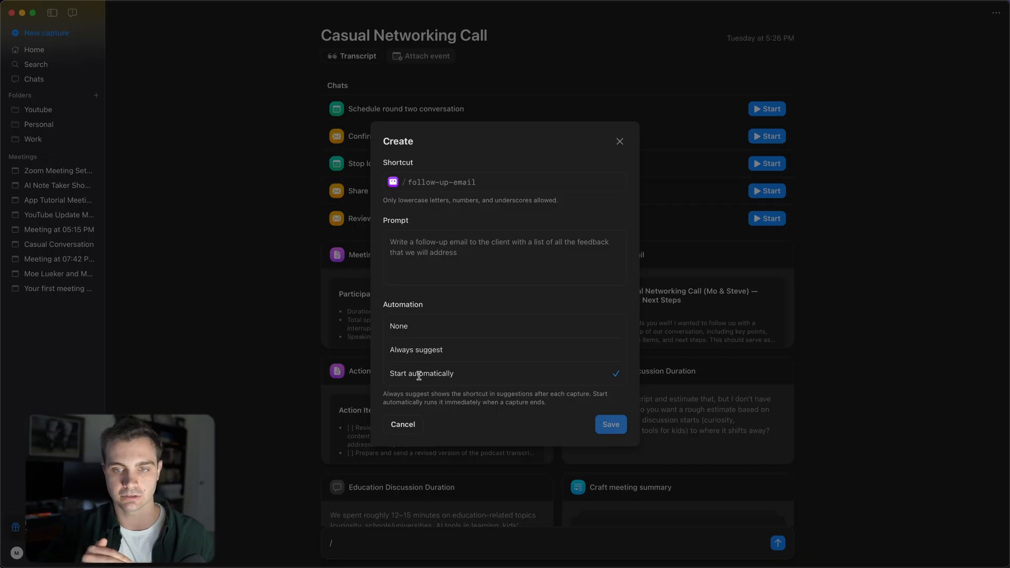
click(609, 424)
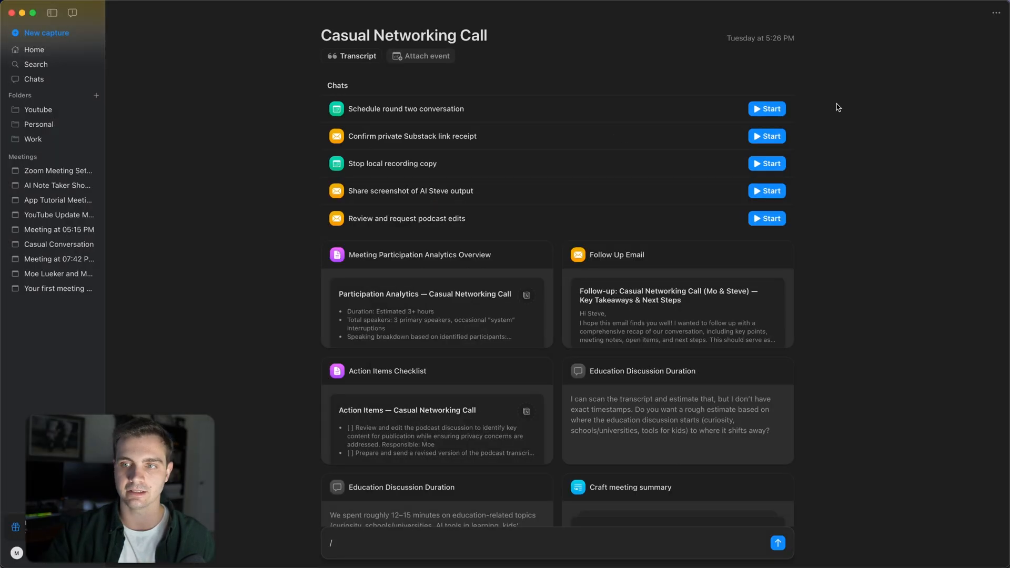
mouse_move(766, 108)
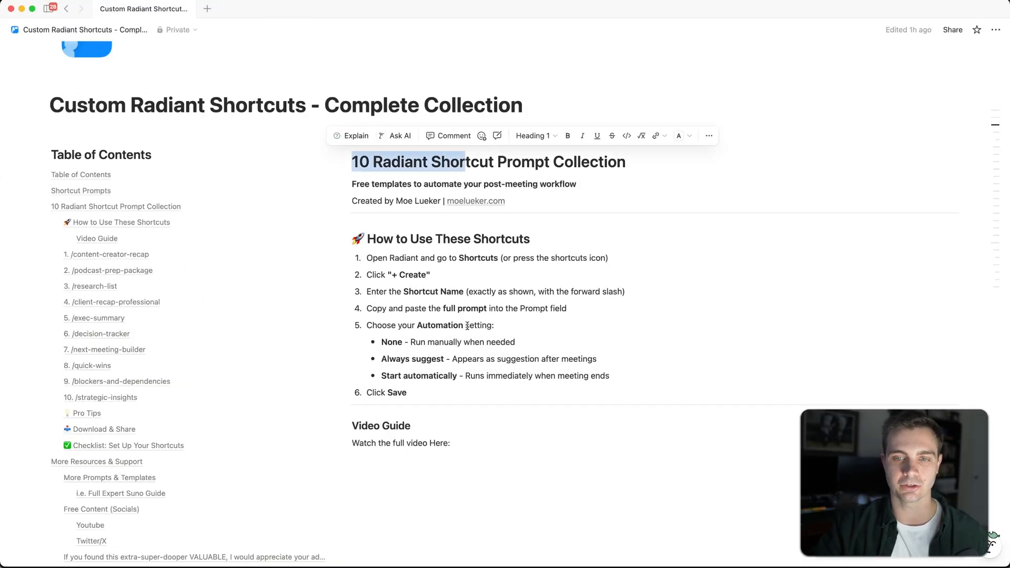
Scroll through the Notion shortcut collection down to the strategic-insights prompt.
scroll(up, 3)
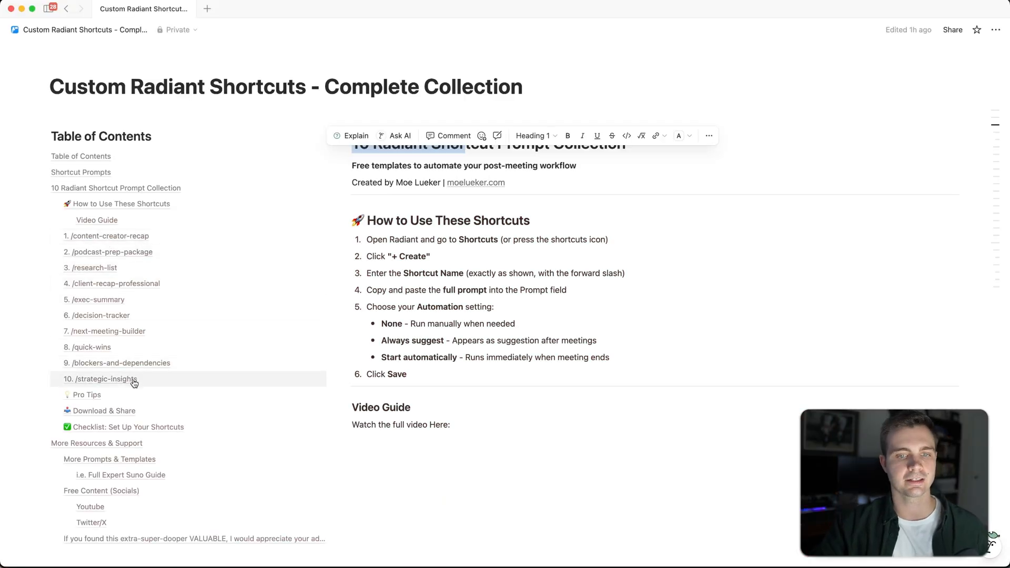
scroll(down, 3)
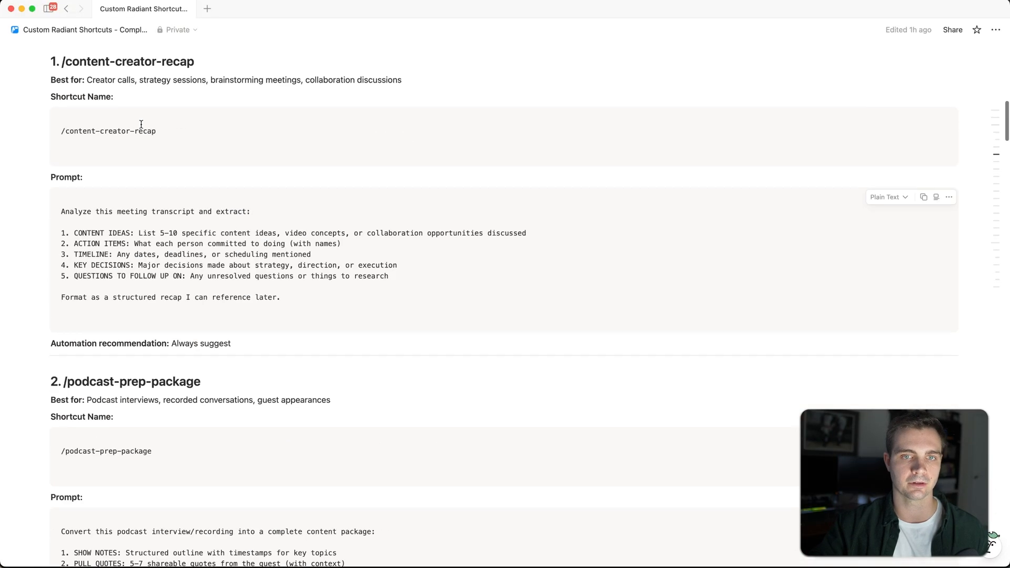
scroll(down, 3)
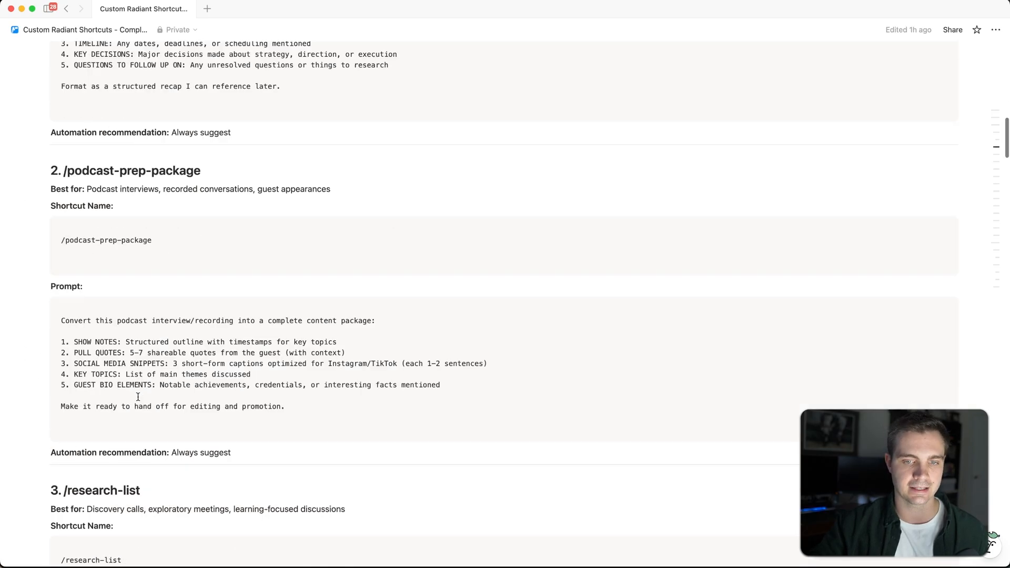
scroll(down, 3)
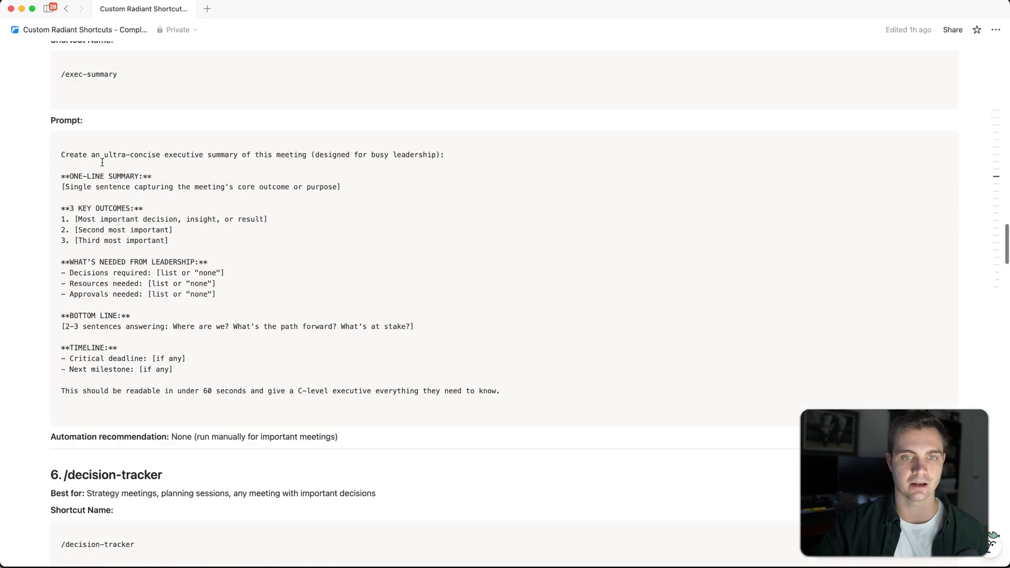
scroll(down, 3)
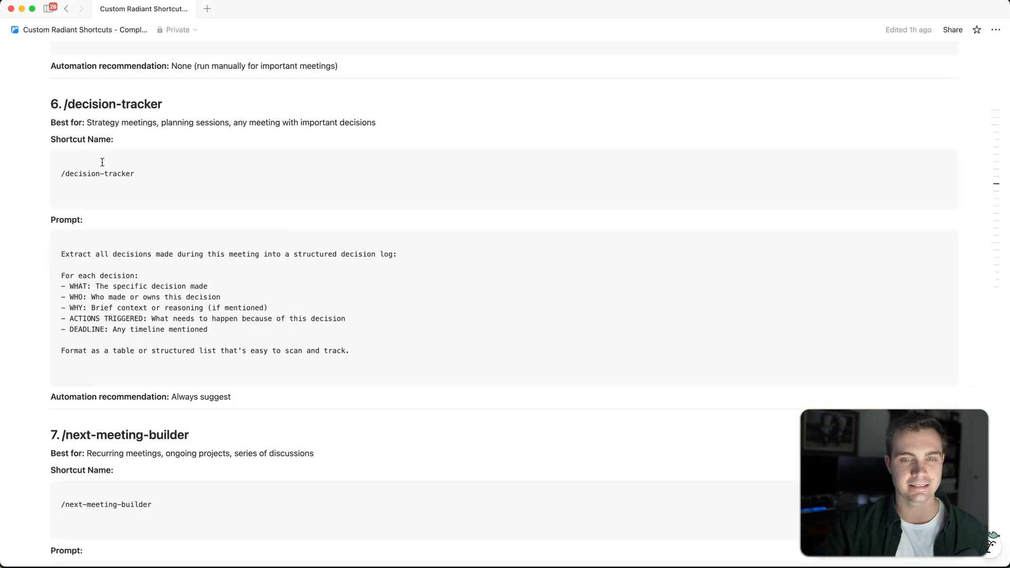
scroll(down, 3)
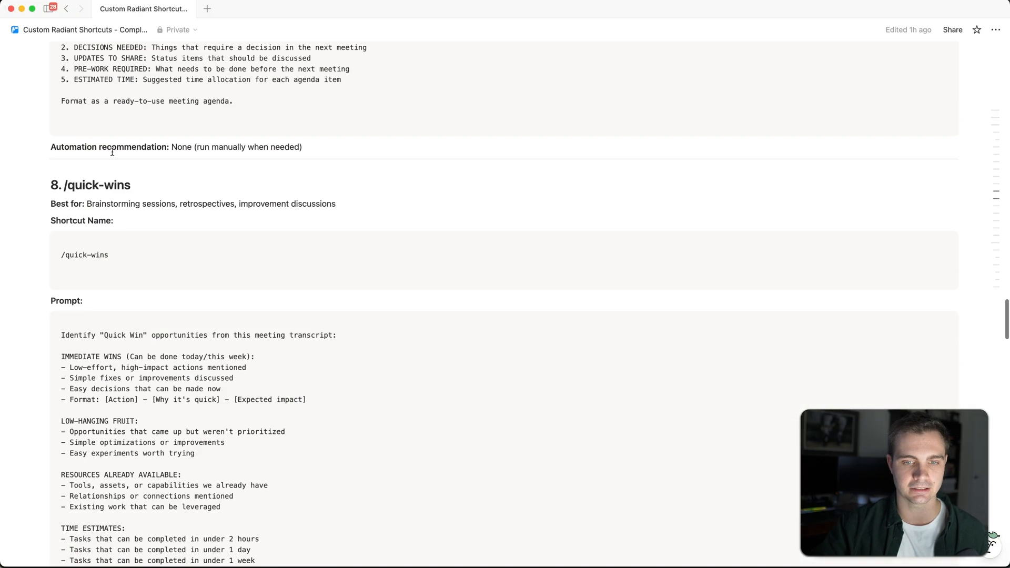
scroll(down, 3)
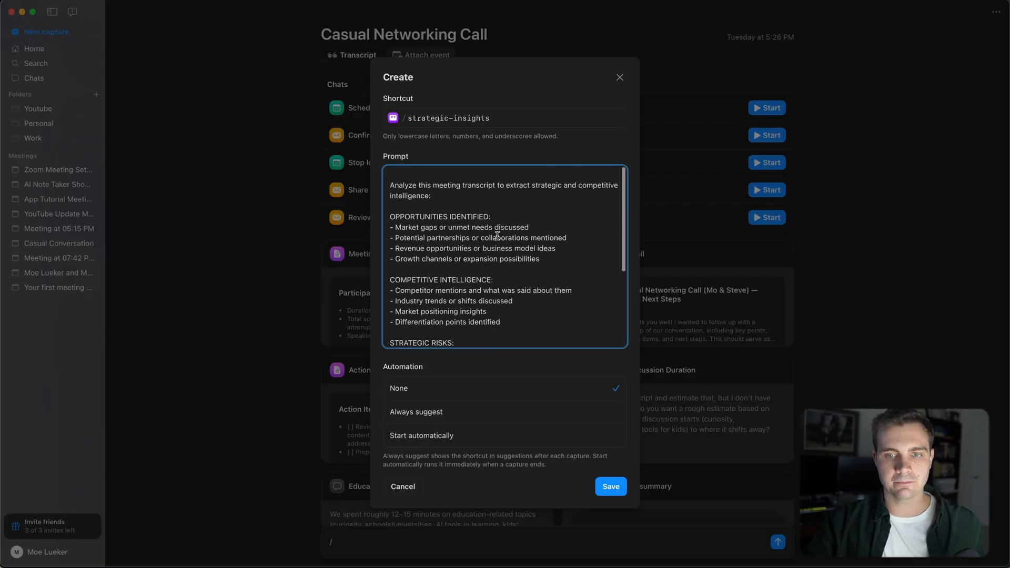
Save the strategic-insights shortcut and run it via /strat on the meeting.
click(417, 411)
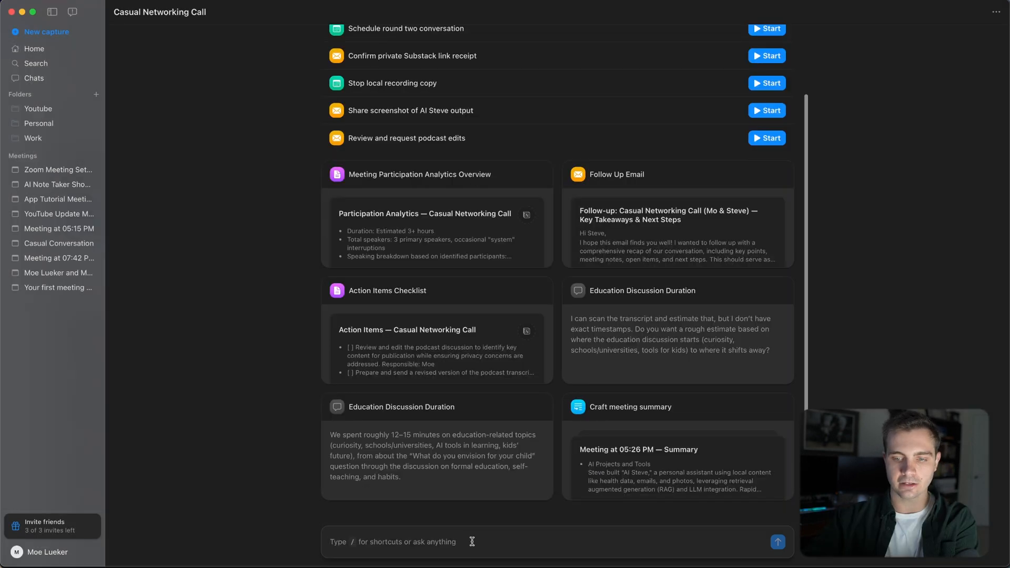
text(/strat)
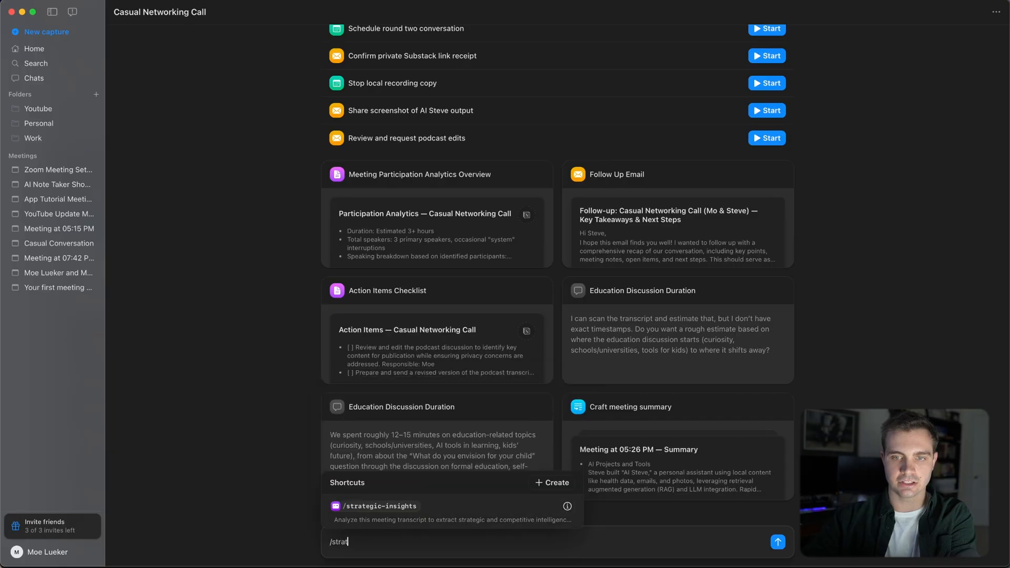
click(776, 541)
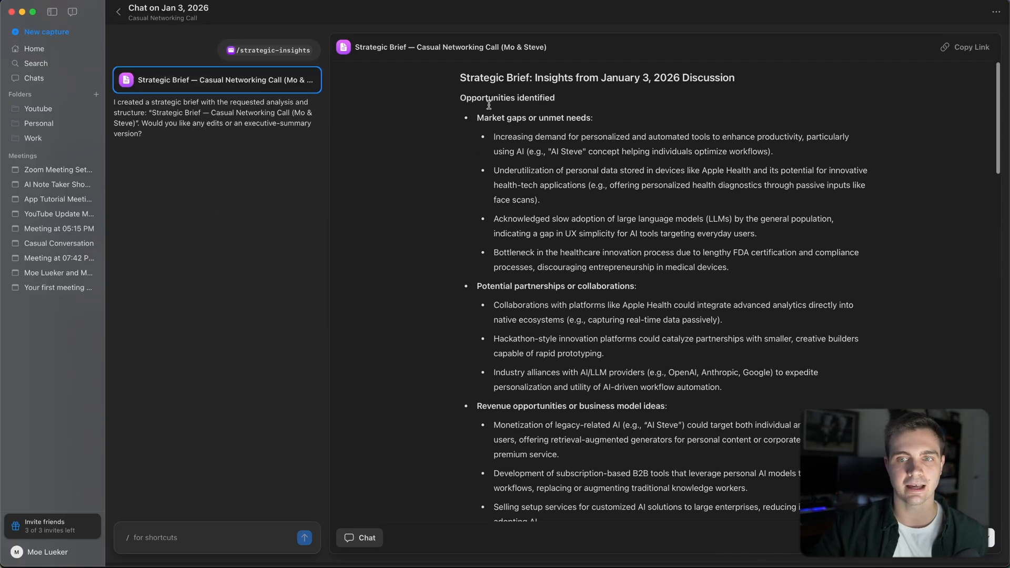
Read through the generated strategic brief and return to the meeting page.
scroll(down, 3)
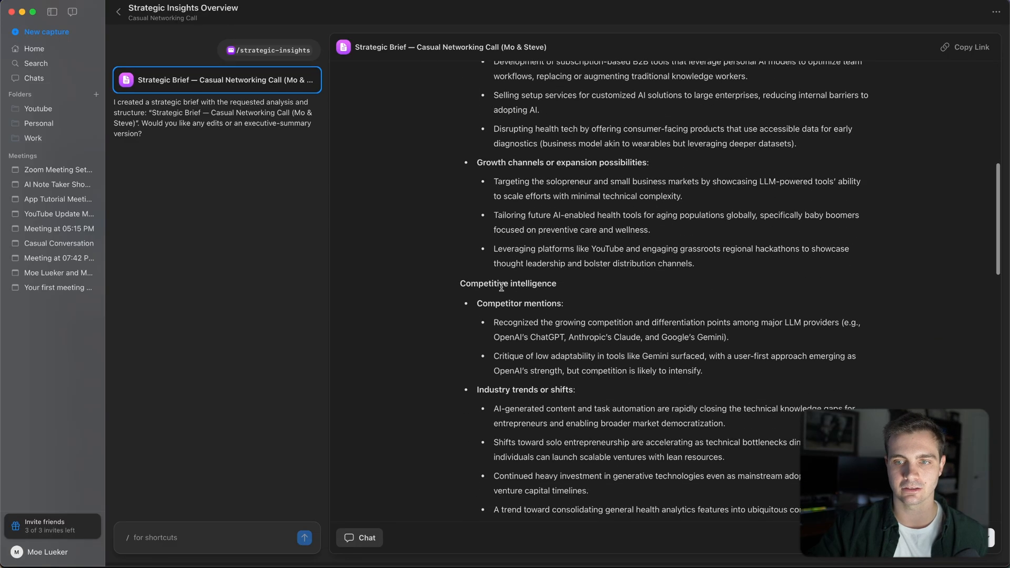
scroll(down, 3)
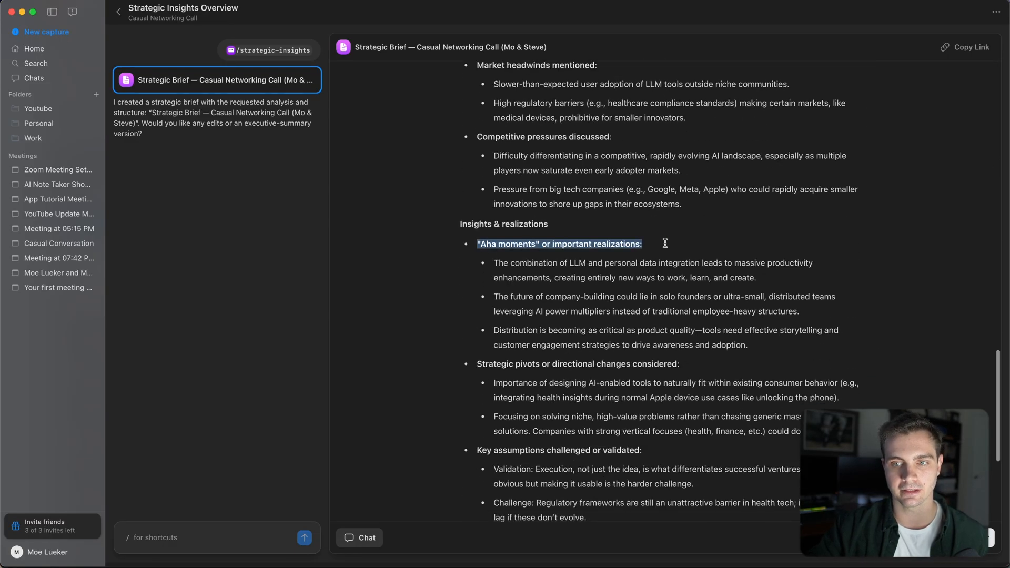
scroll(down, 3)
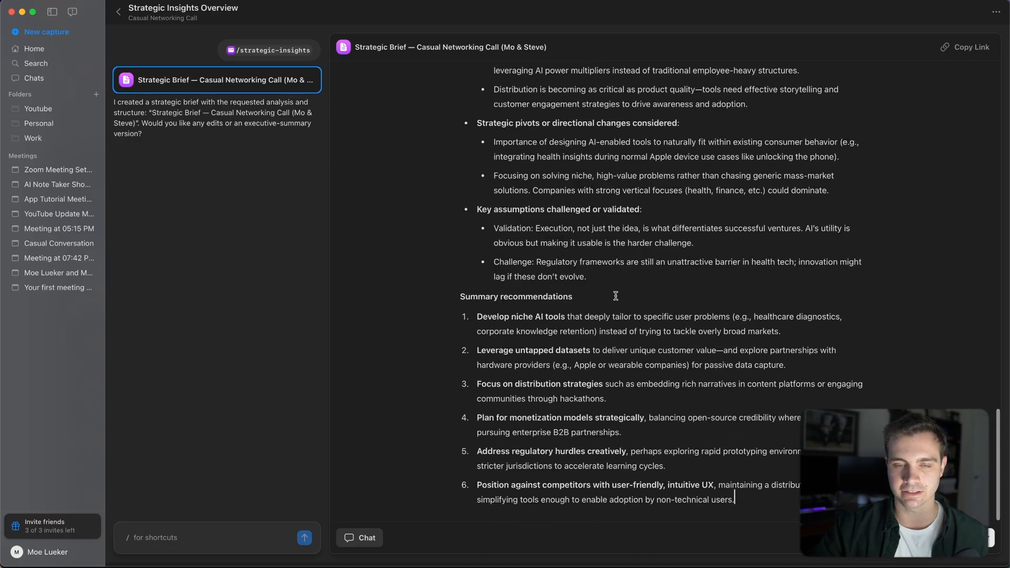
click(118, 12)
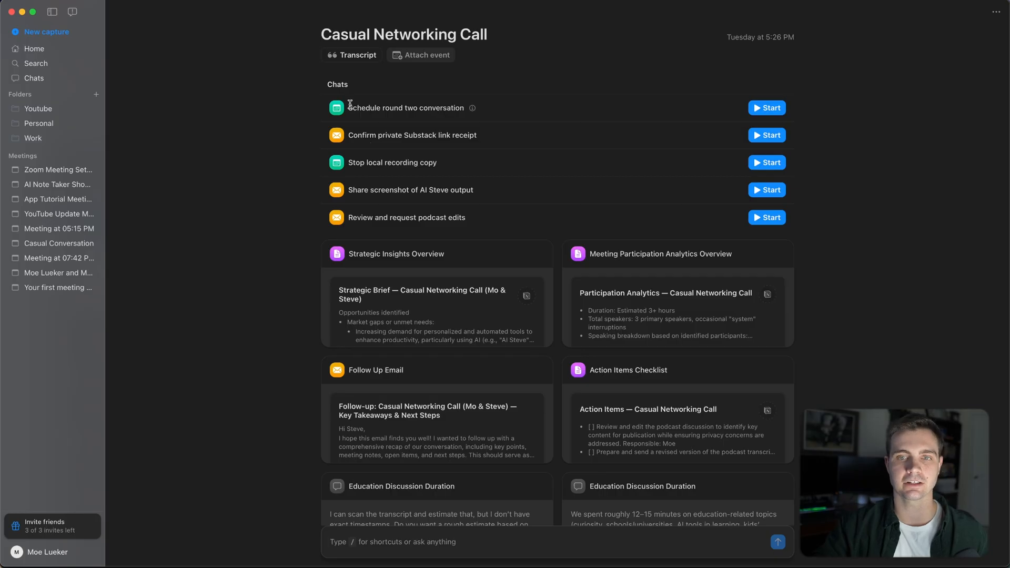
mouse_move(739, 116)
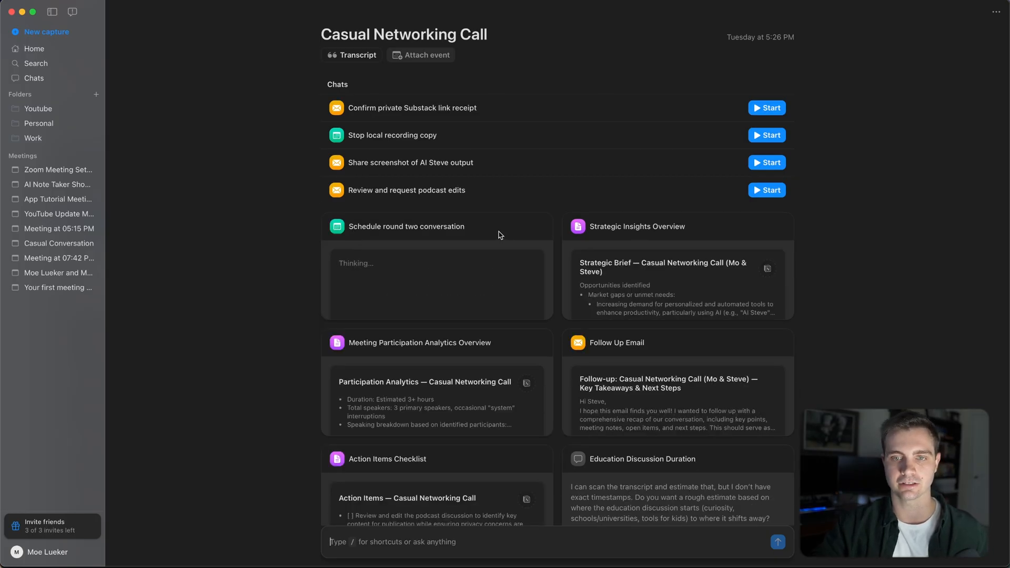
View the drafted 30-minute Round Two Conversation hold for Monday, January 5.
click(406, 226)
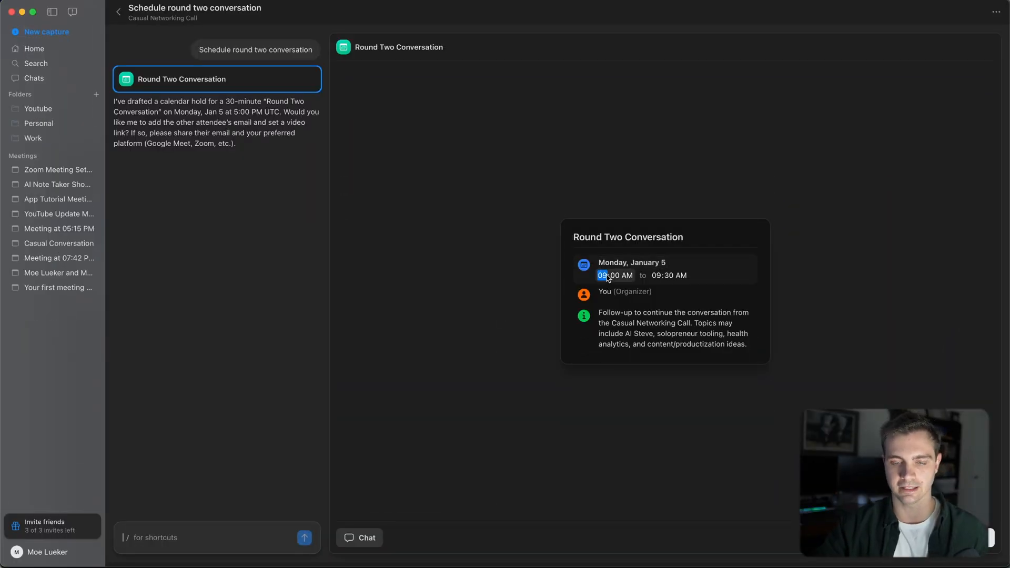
mouse_move(624, 278)
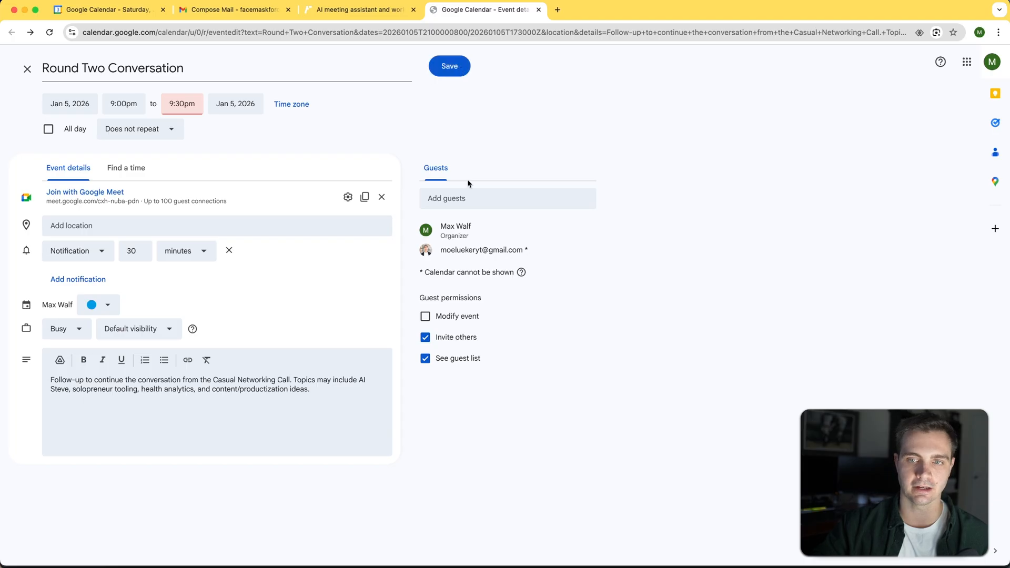
mouse_move(632, 195)
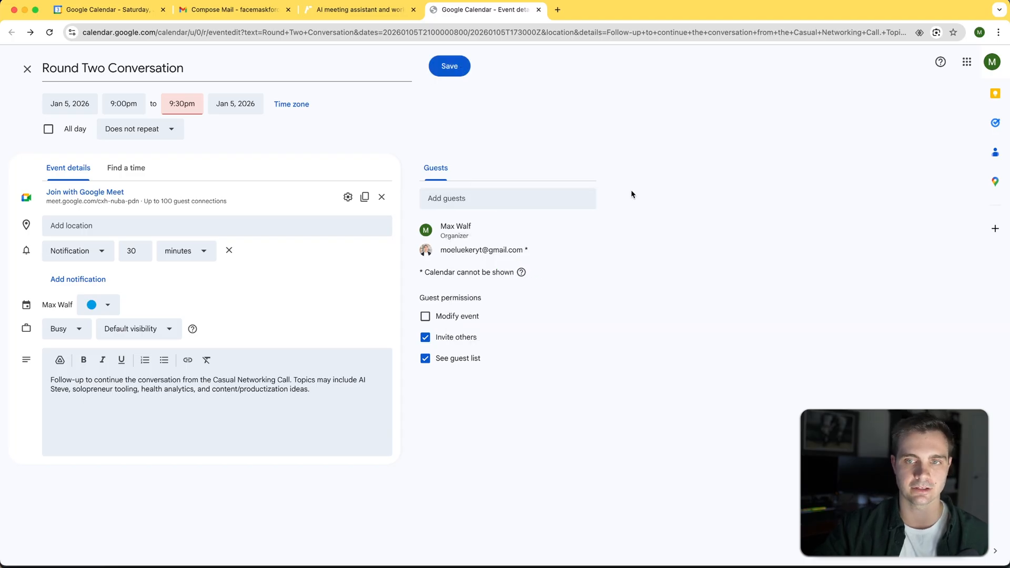
Save the Round Two Conversation event on January 5, 2026 at 9pm in Google Calendar.
click(449, 65)
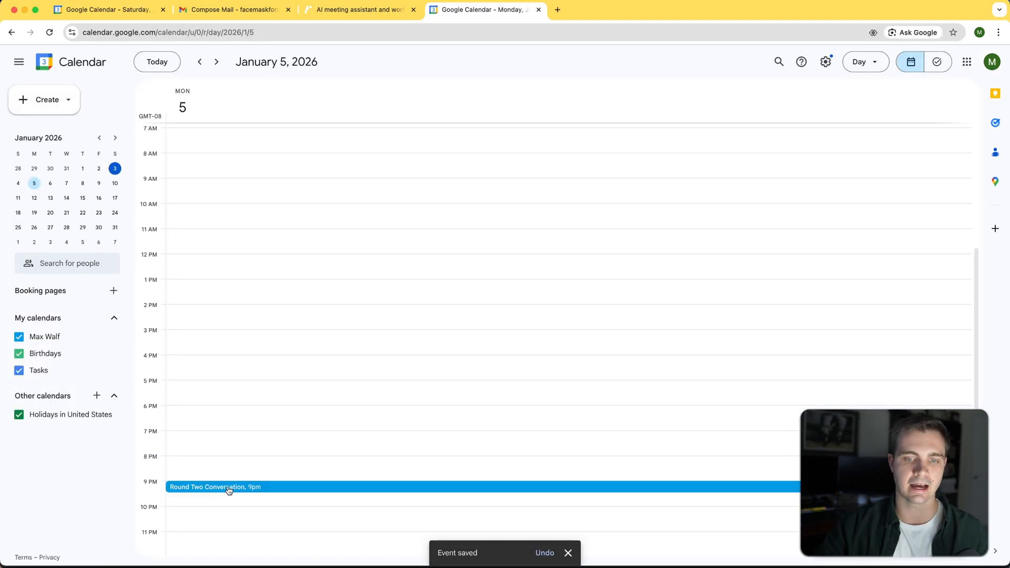